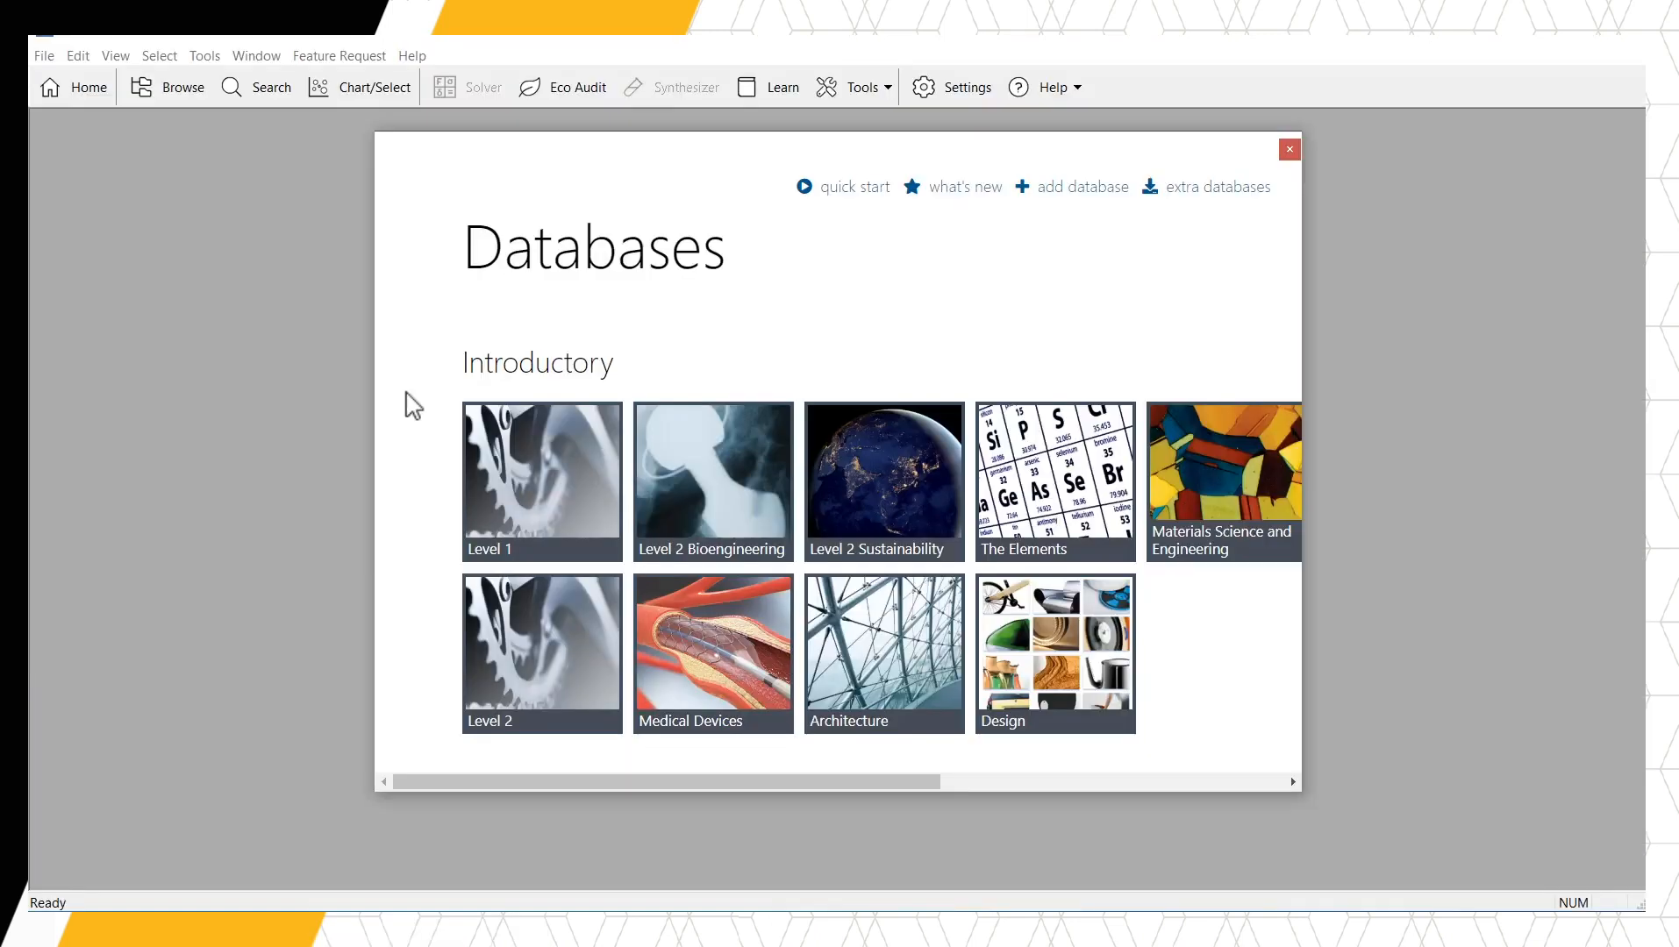
mouse_move(551, 483)
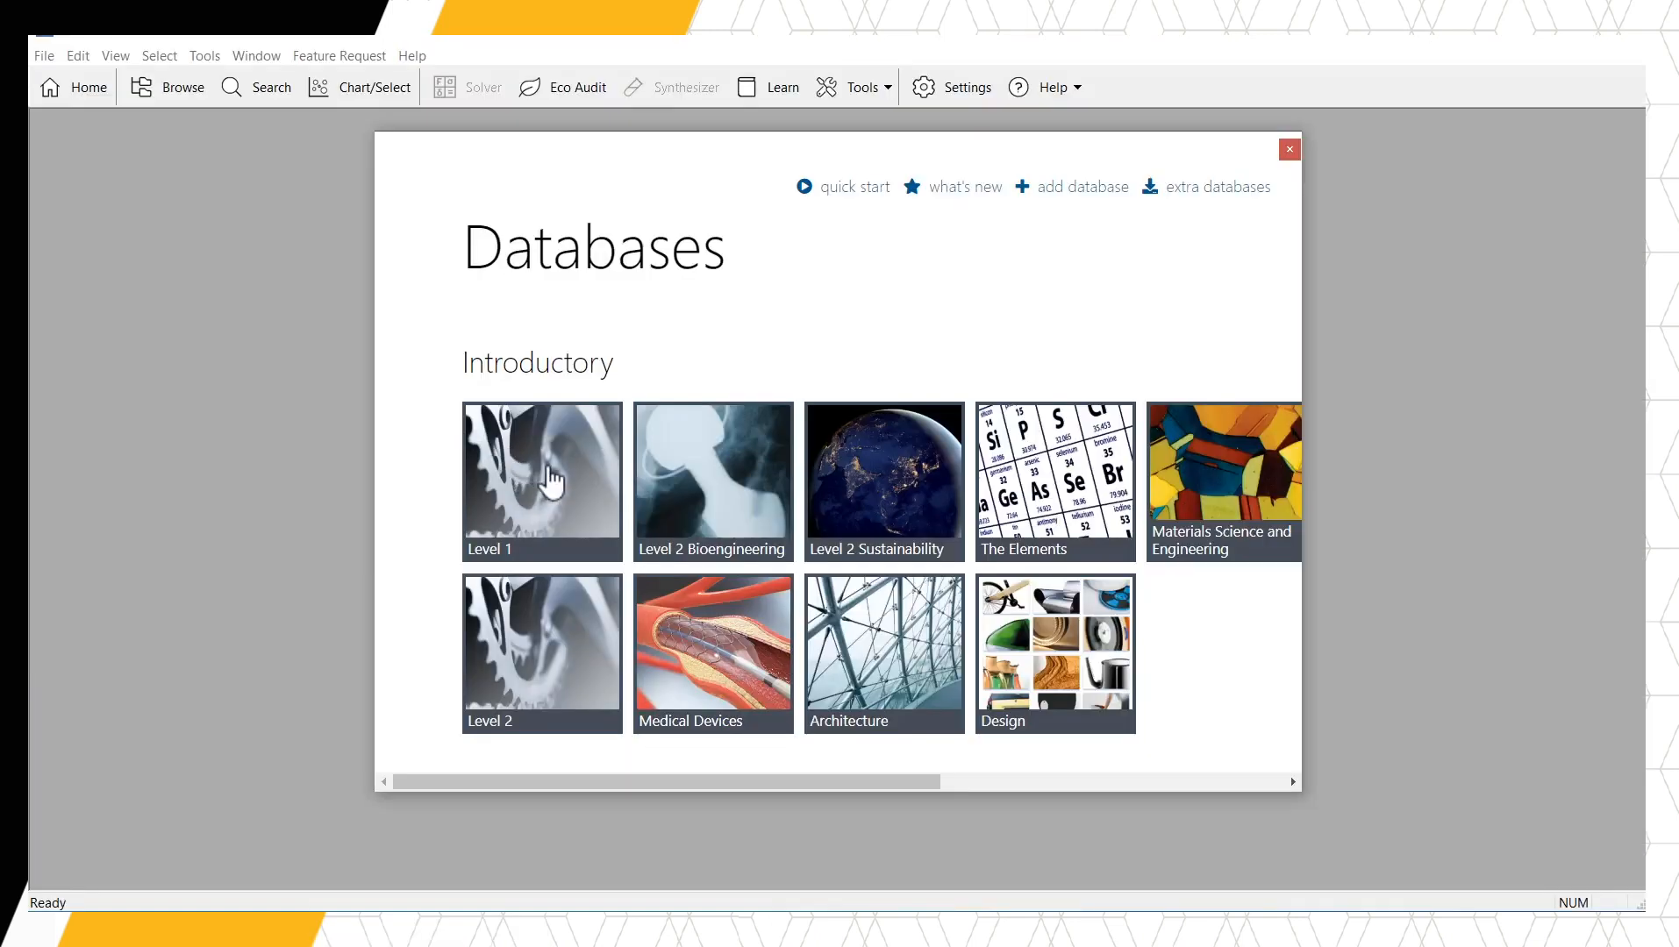
- Open the Level 1 database from the Introductory tiles
click(540, 480)
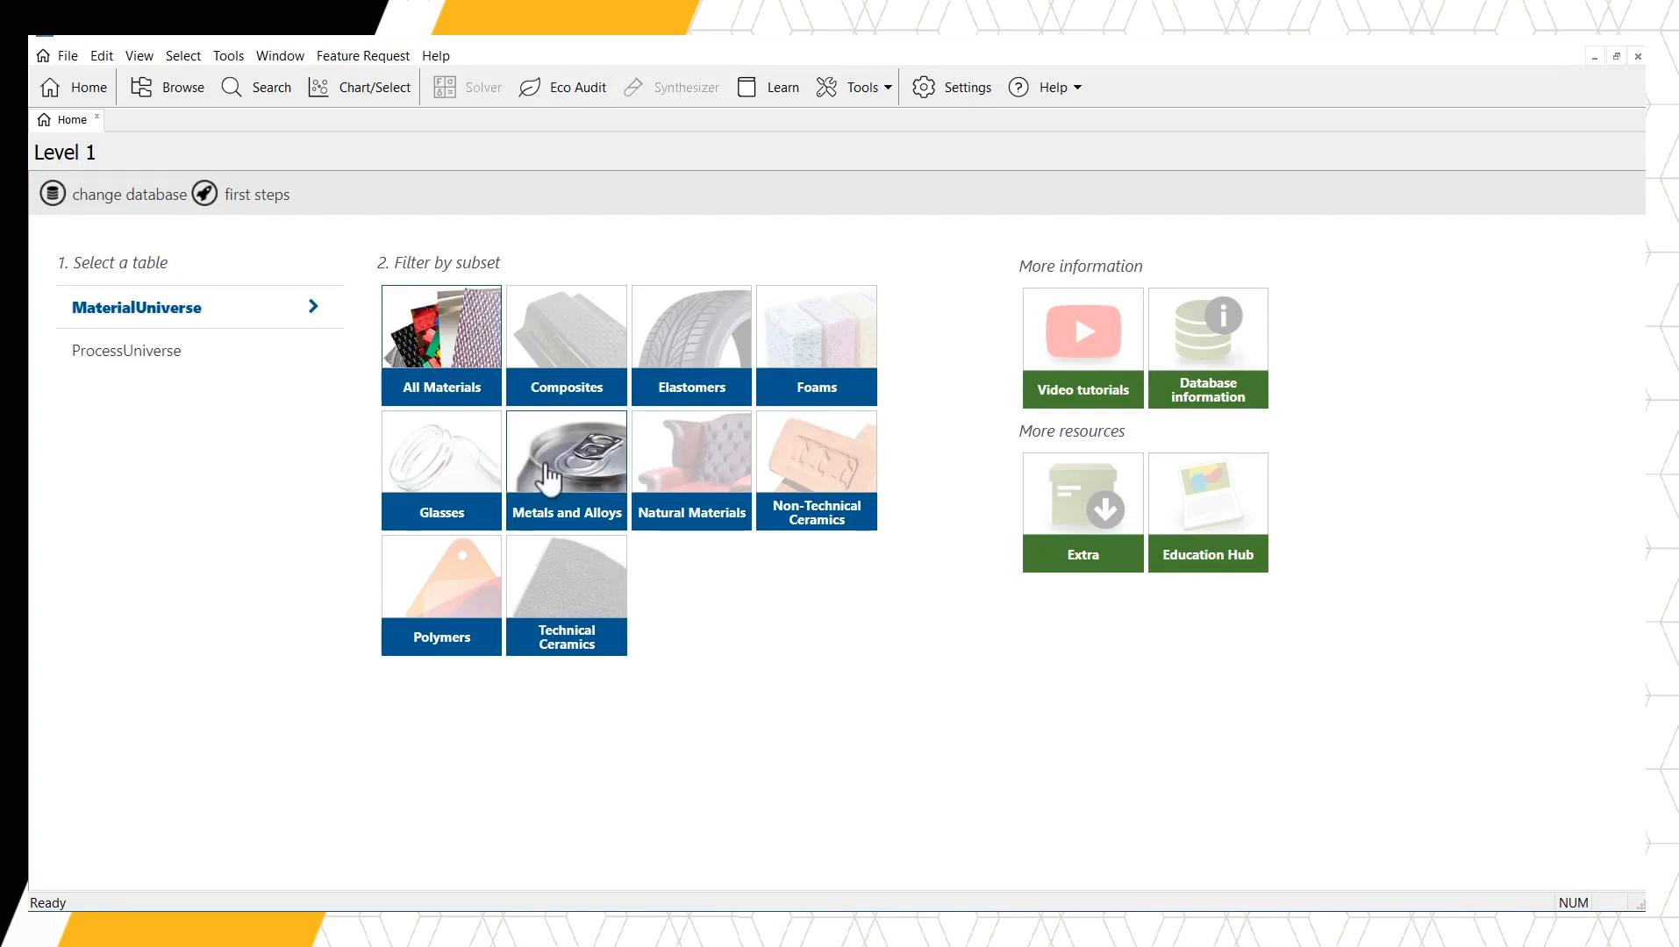
mouse_move(256, 86)
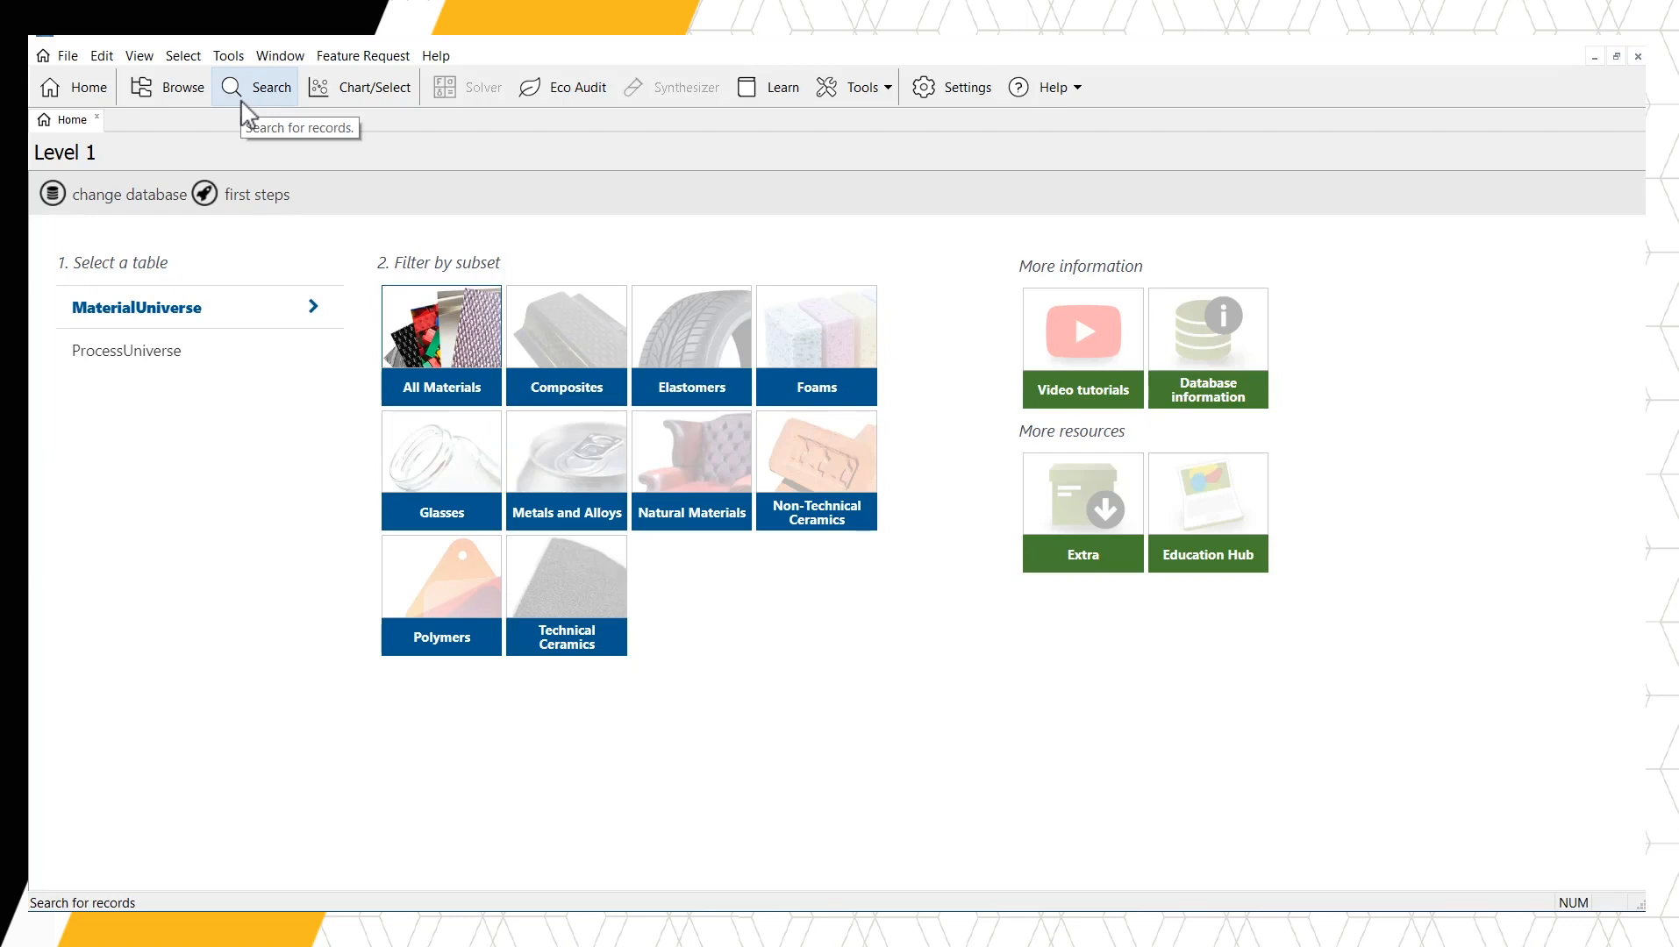
- Bring up the Search pane from the toolbar
click(254, 86)
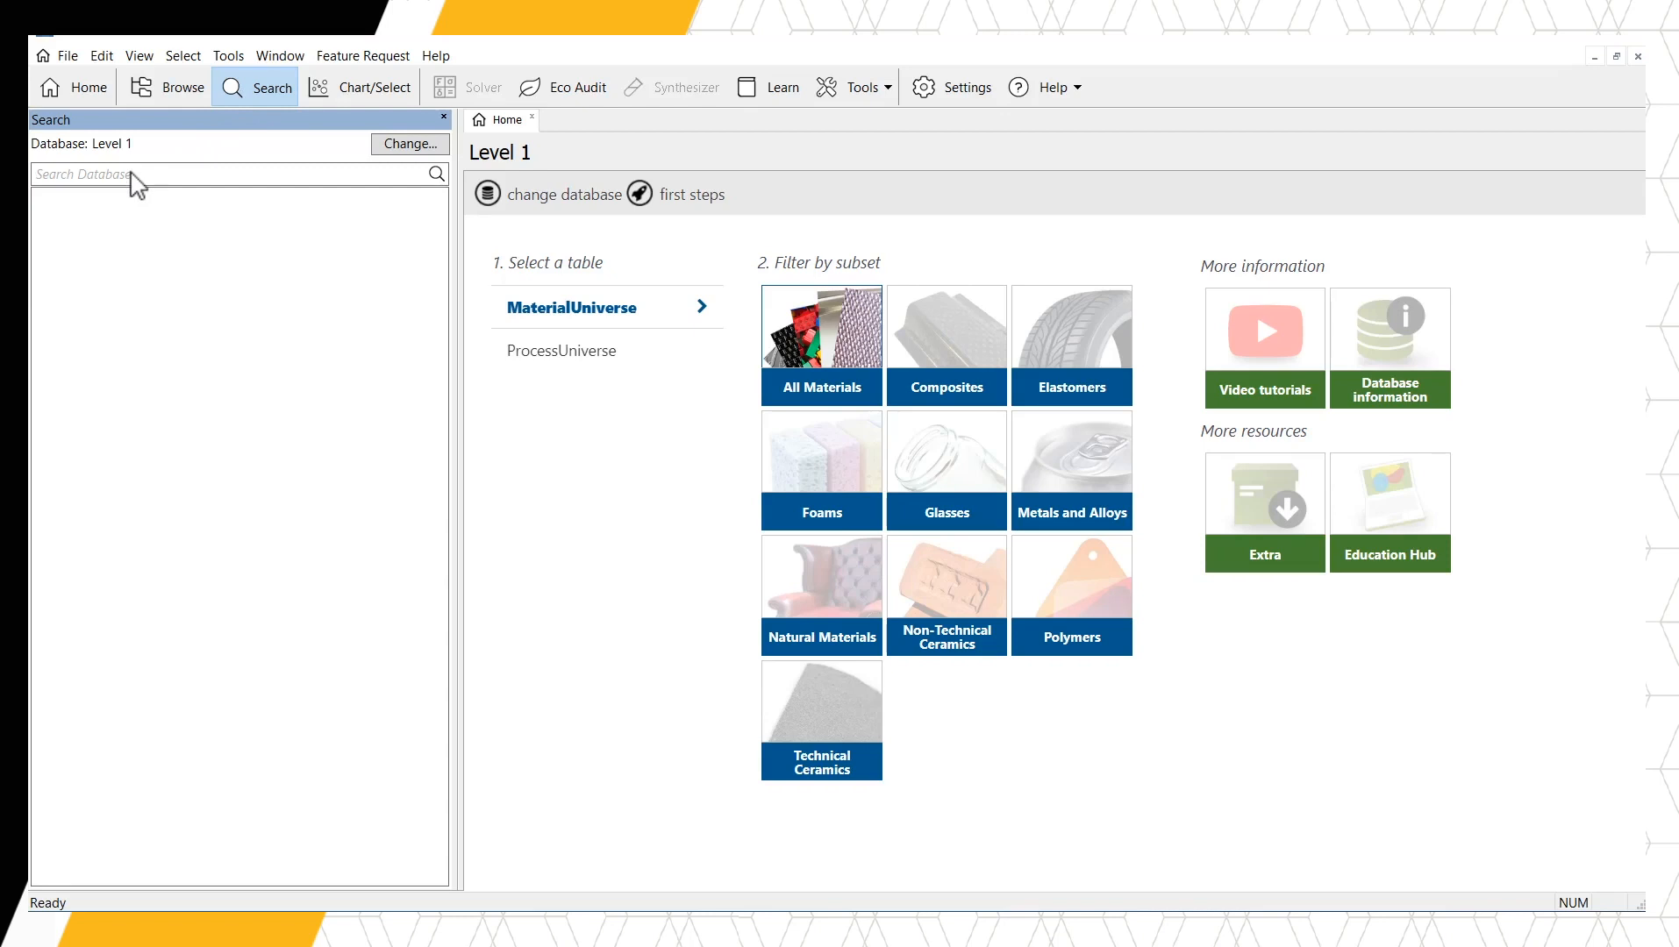
- Search the Level 1 database for 'Stainless'
click(161, 173)
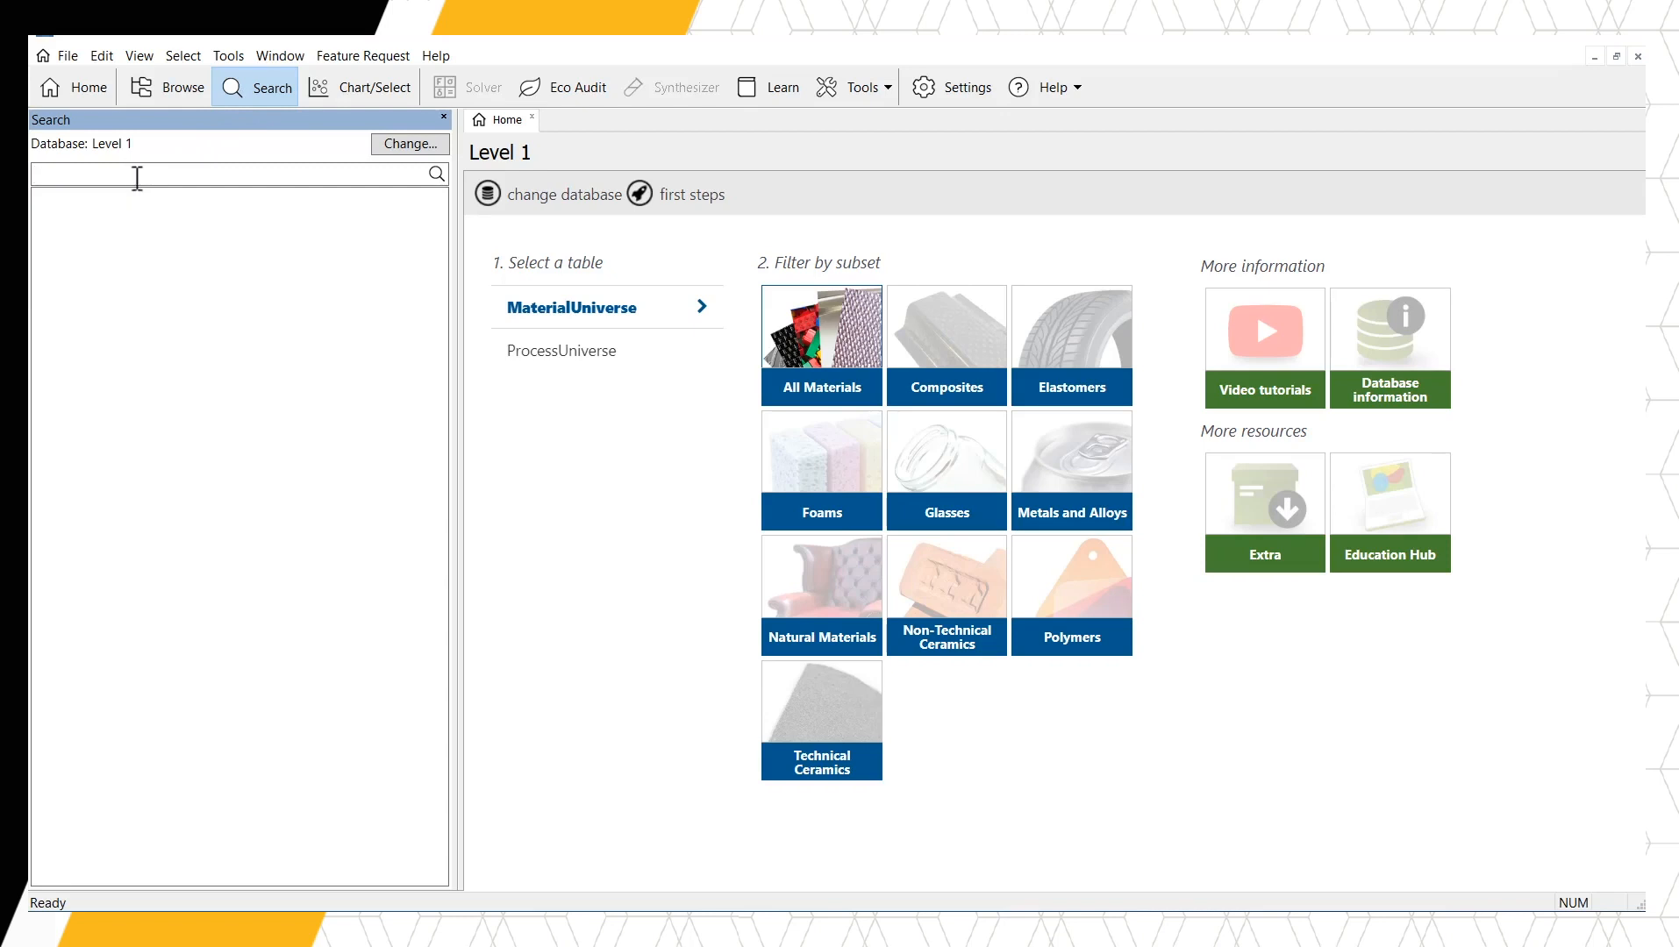
text(Stainless)
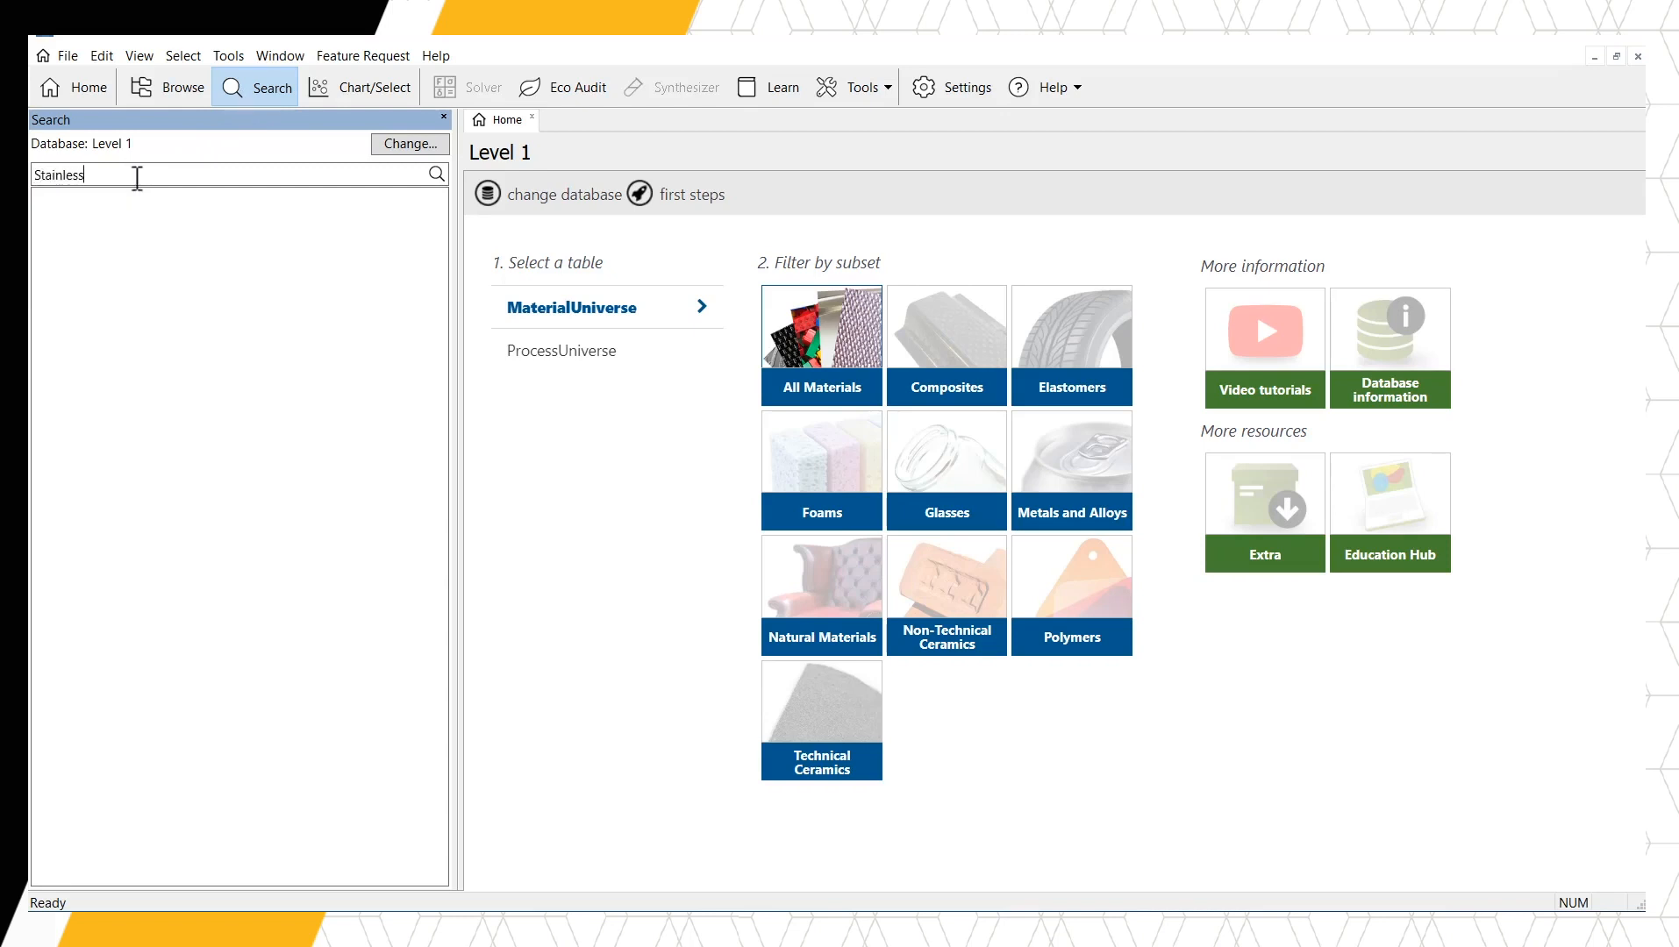
click(435, 174)
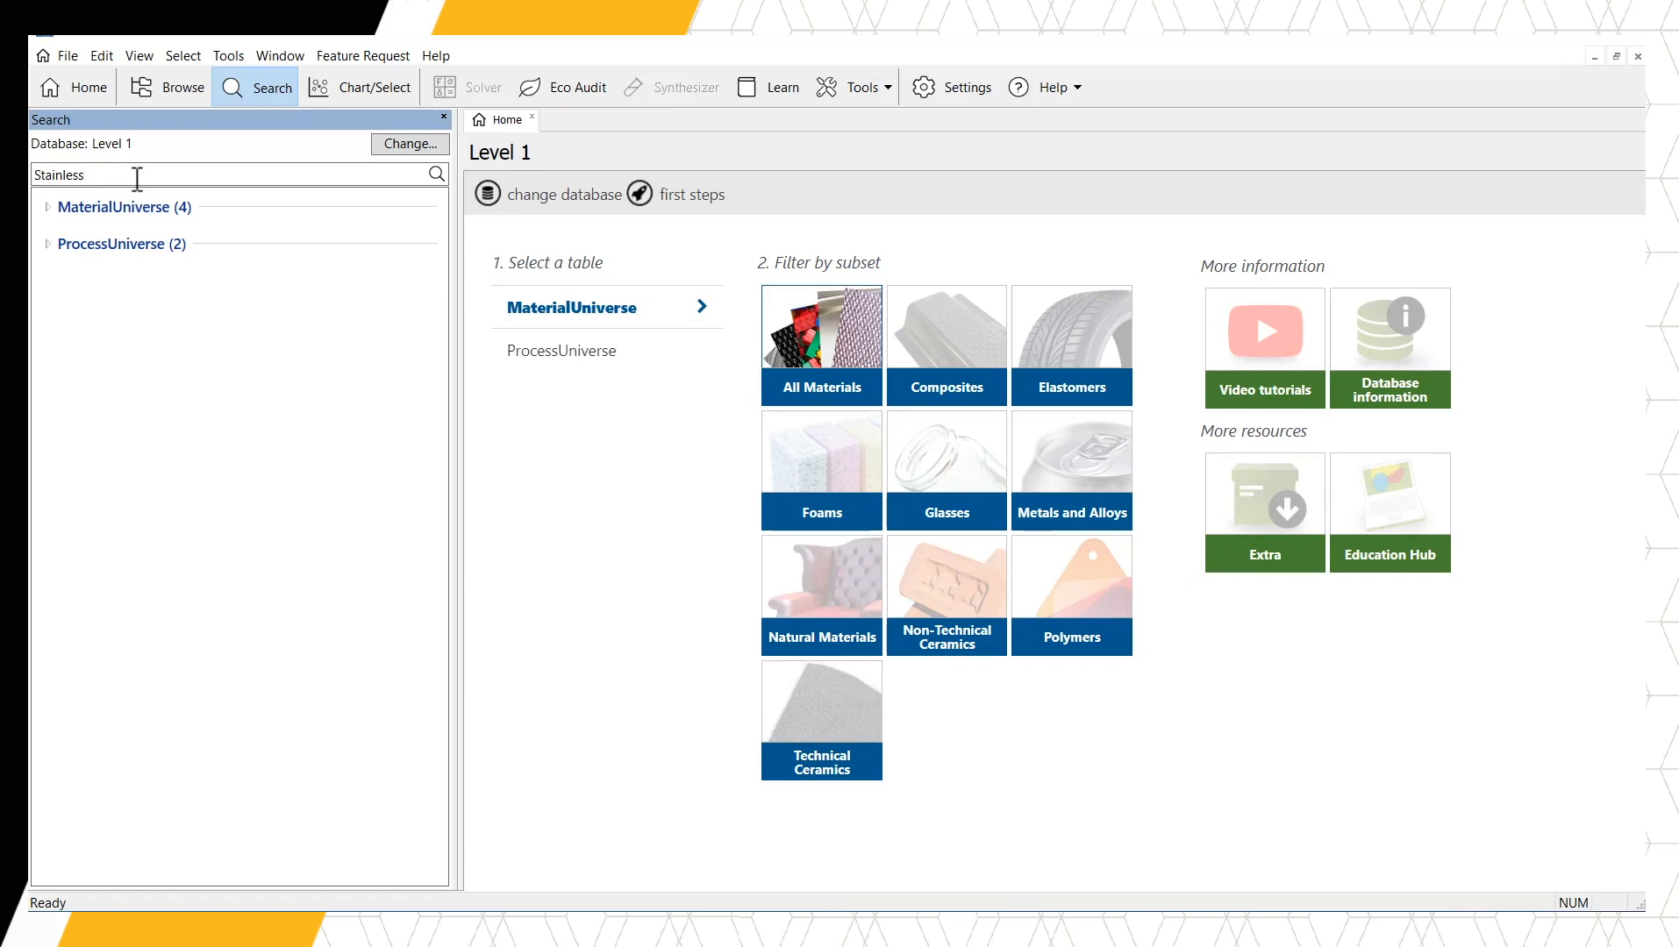
- Expand the MaterialUniverse and ProcessUniverse matches and open the Stainless steel datasheet
click(47, 207)
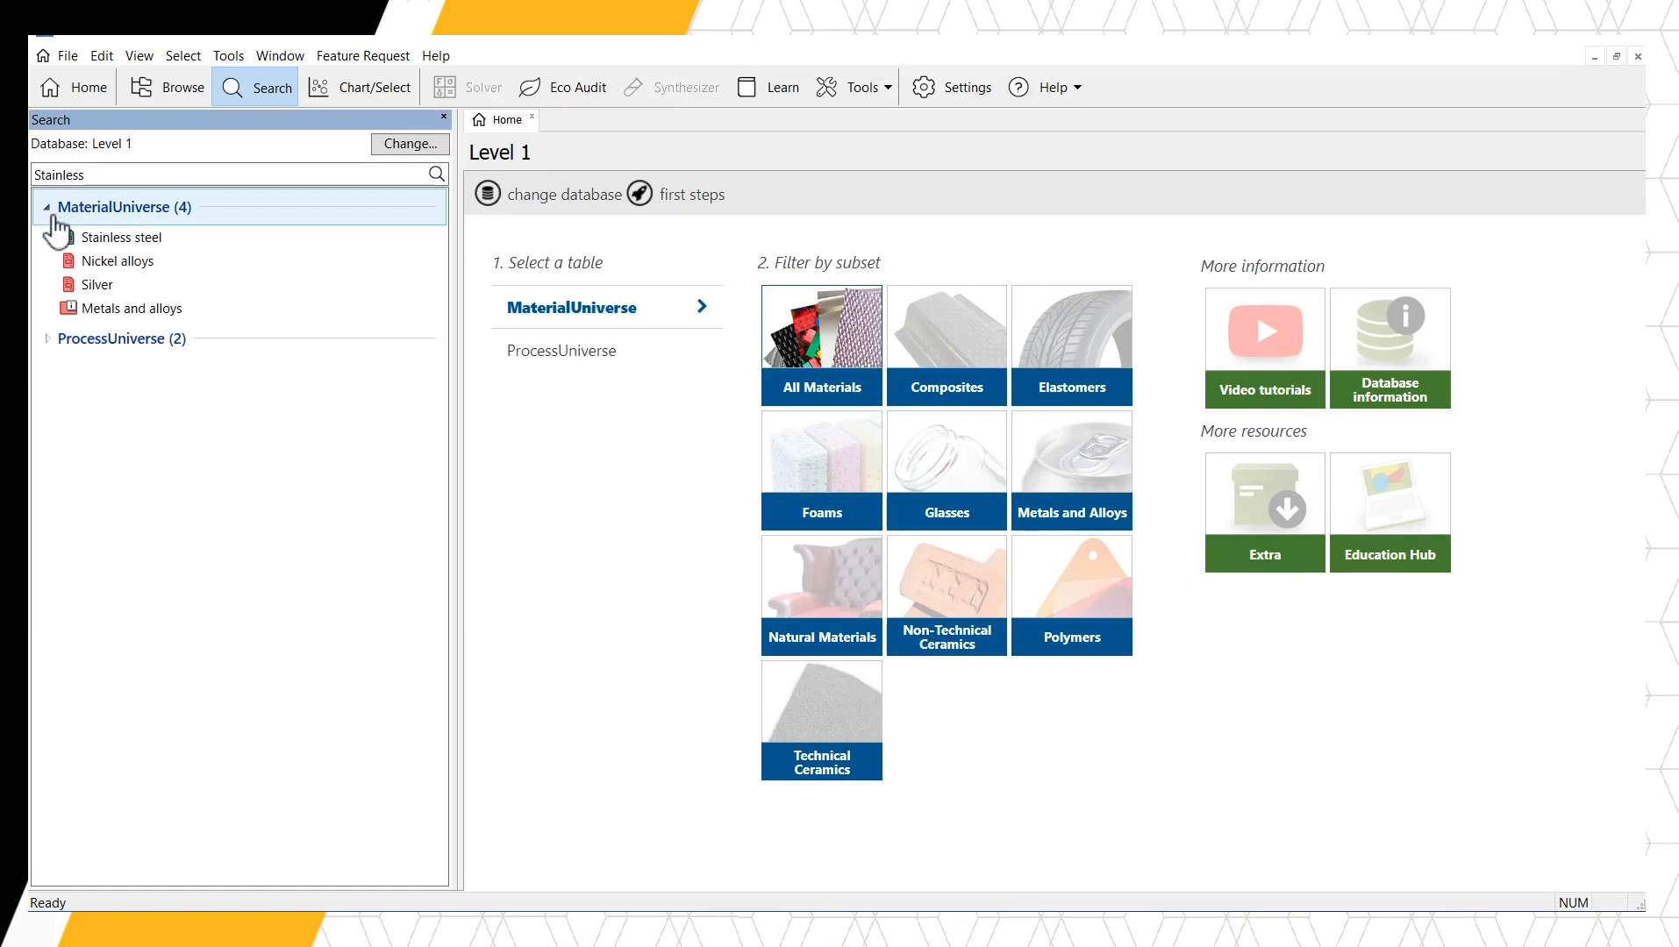
click(48, 339)
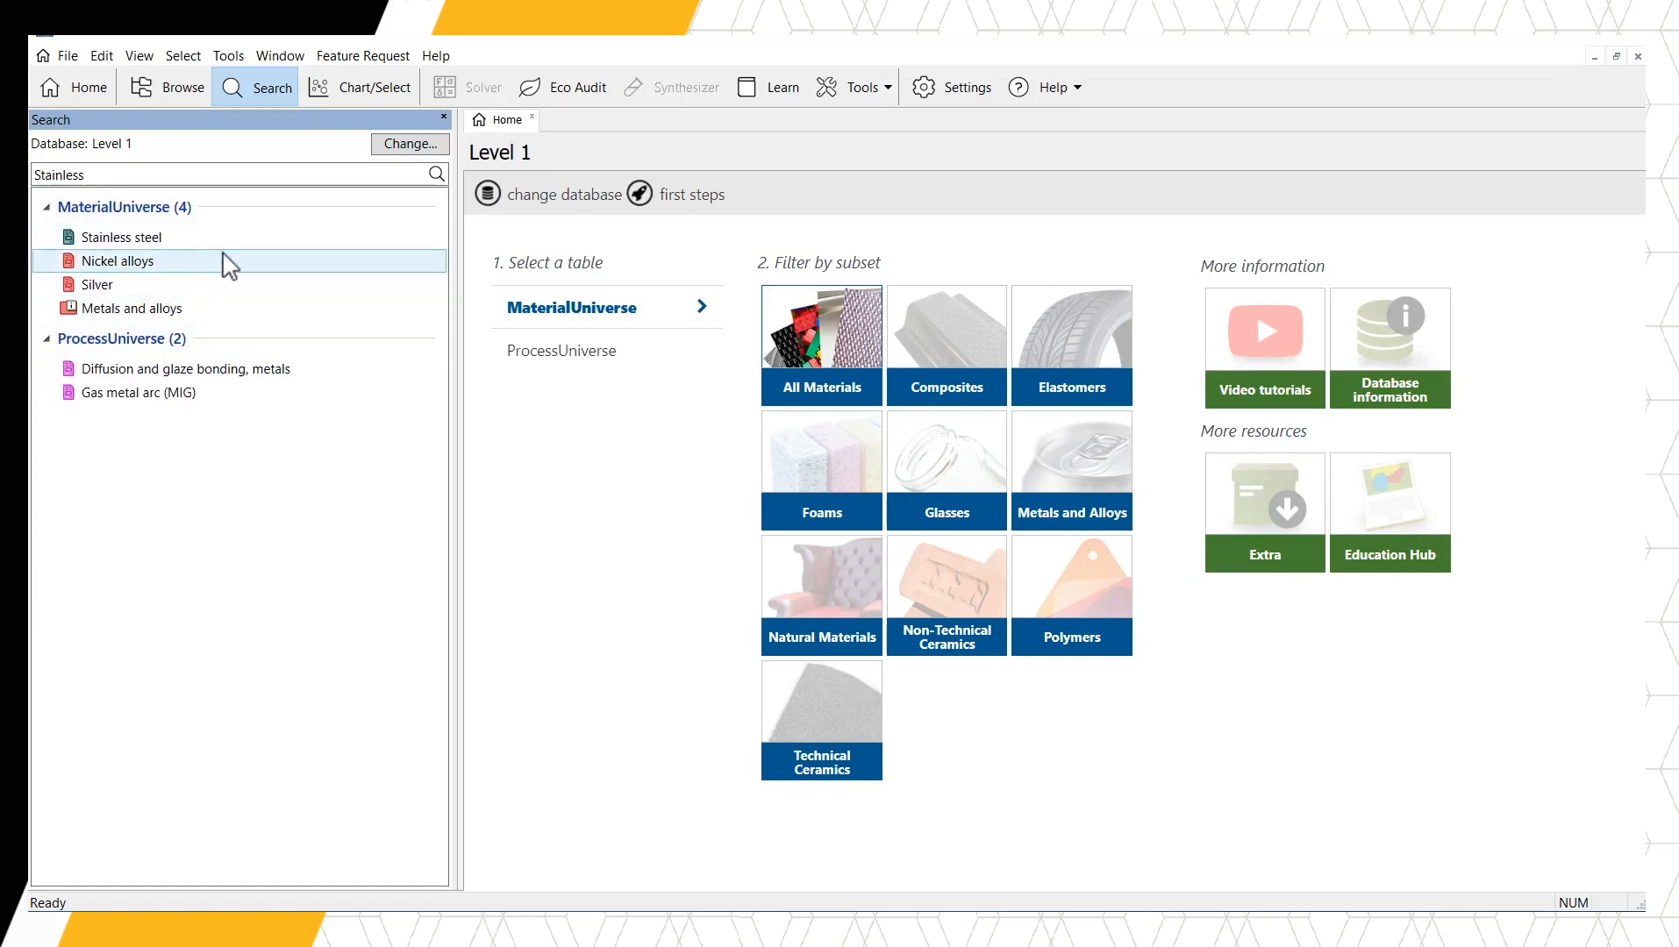
click(121, 237)
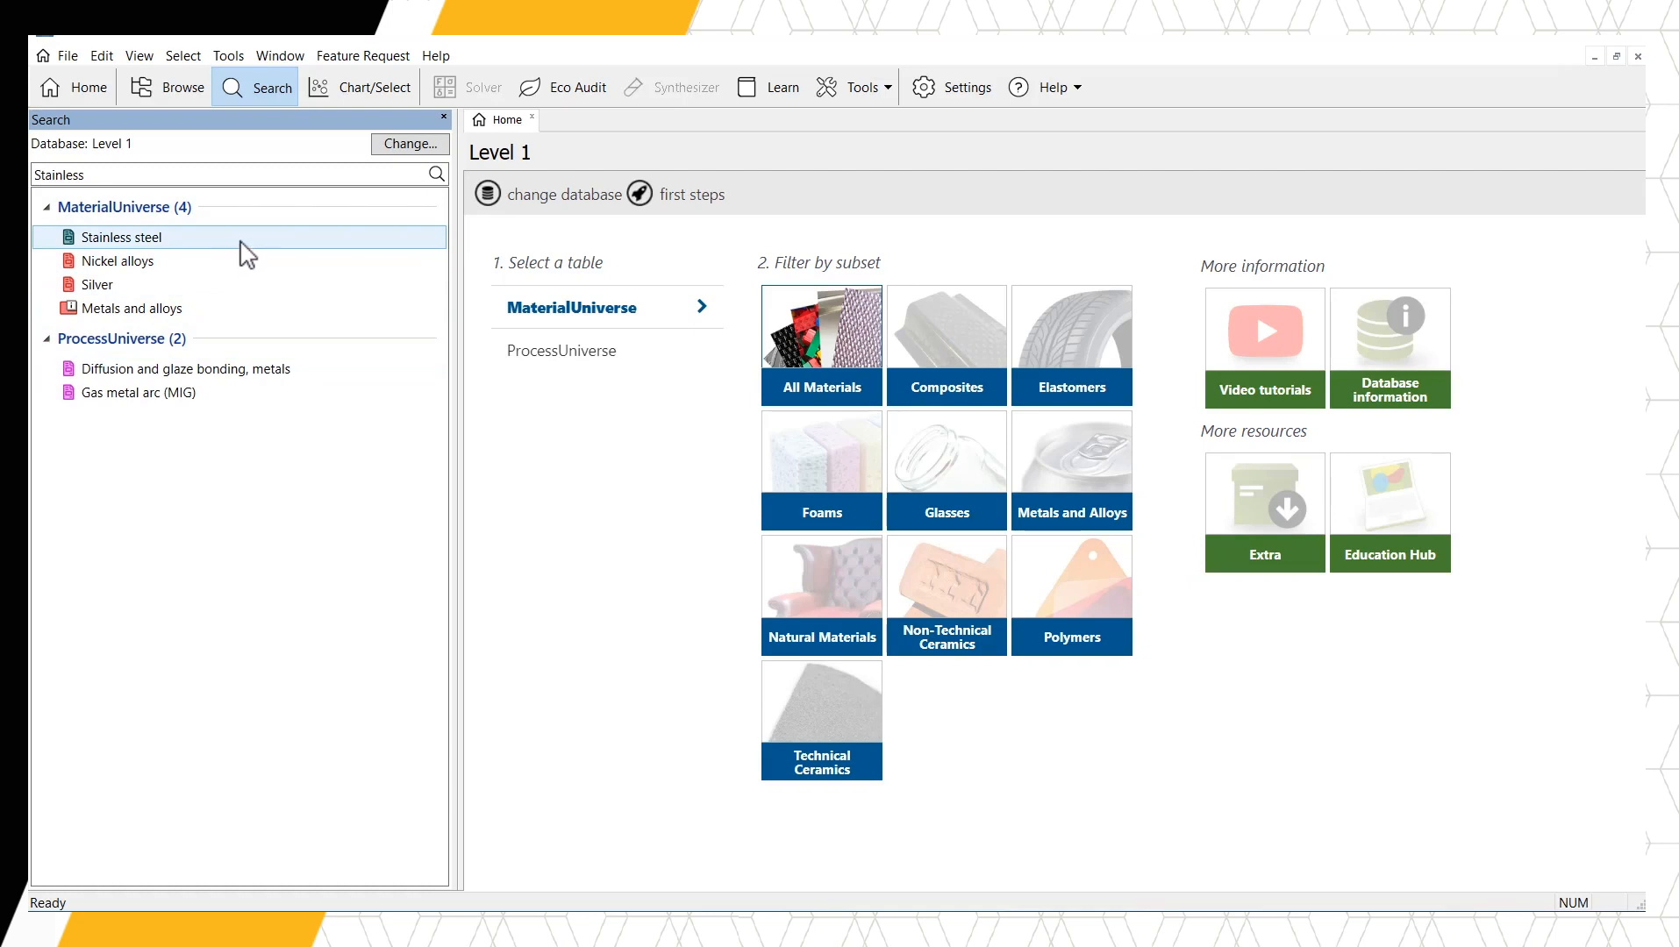
double_click(121, 237)
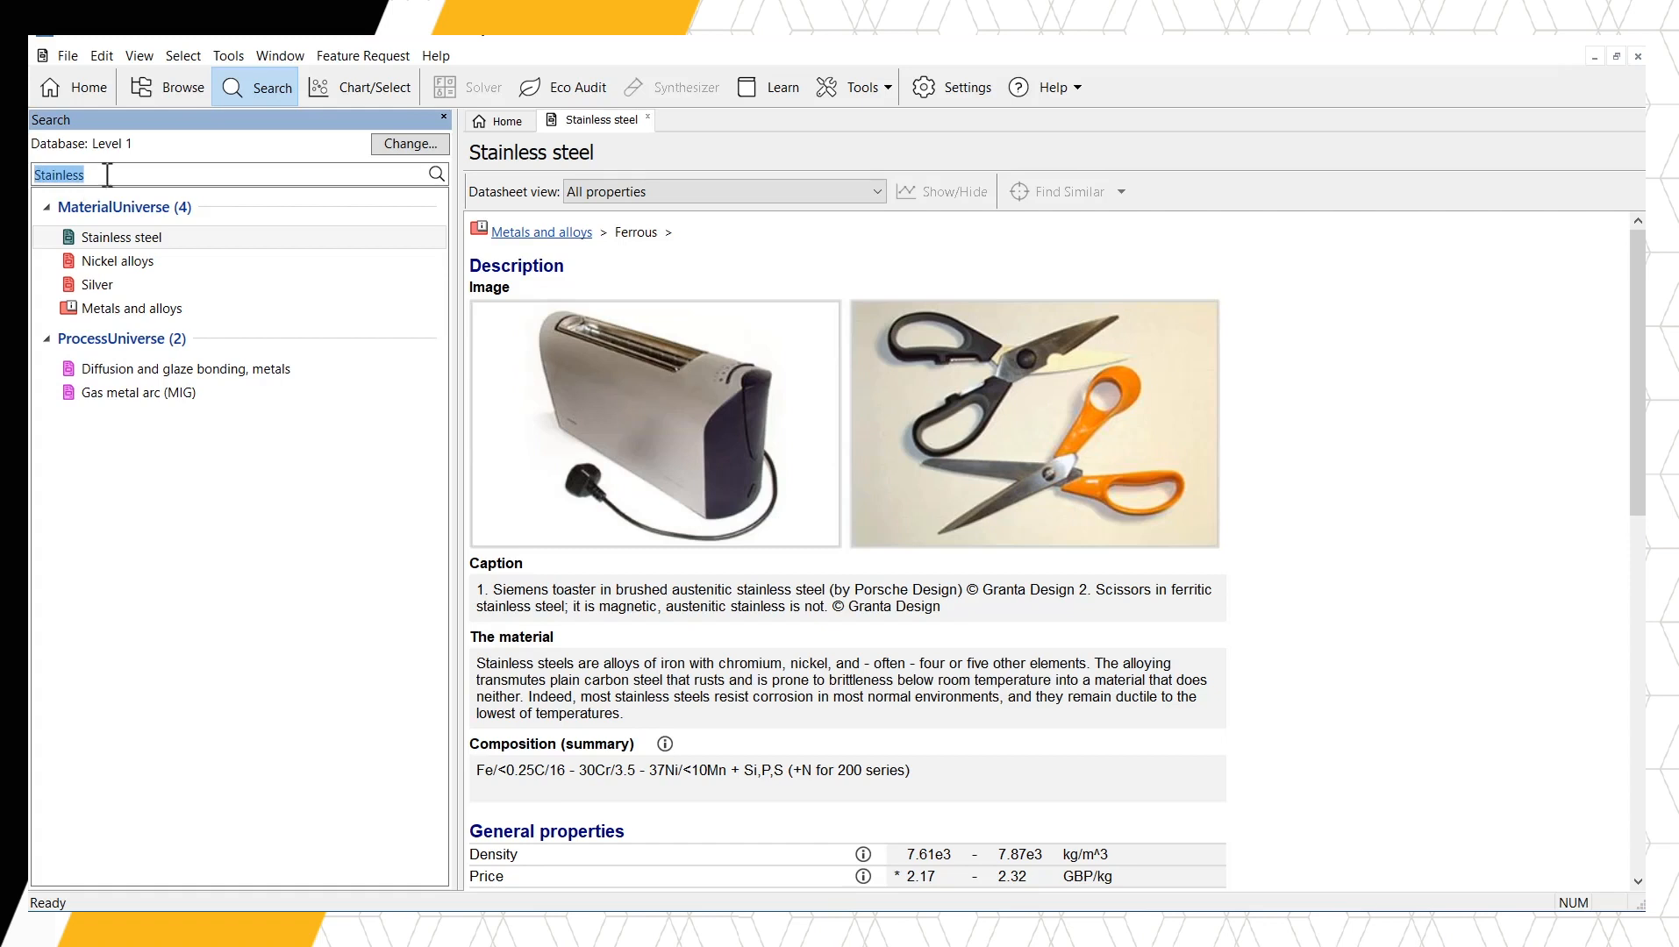
- Search for 'Teflon' and open the Polytetrafluoroethylene (Teflon, PTFE) datasheet from MaterialUniverse
text(Teflon)
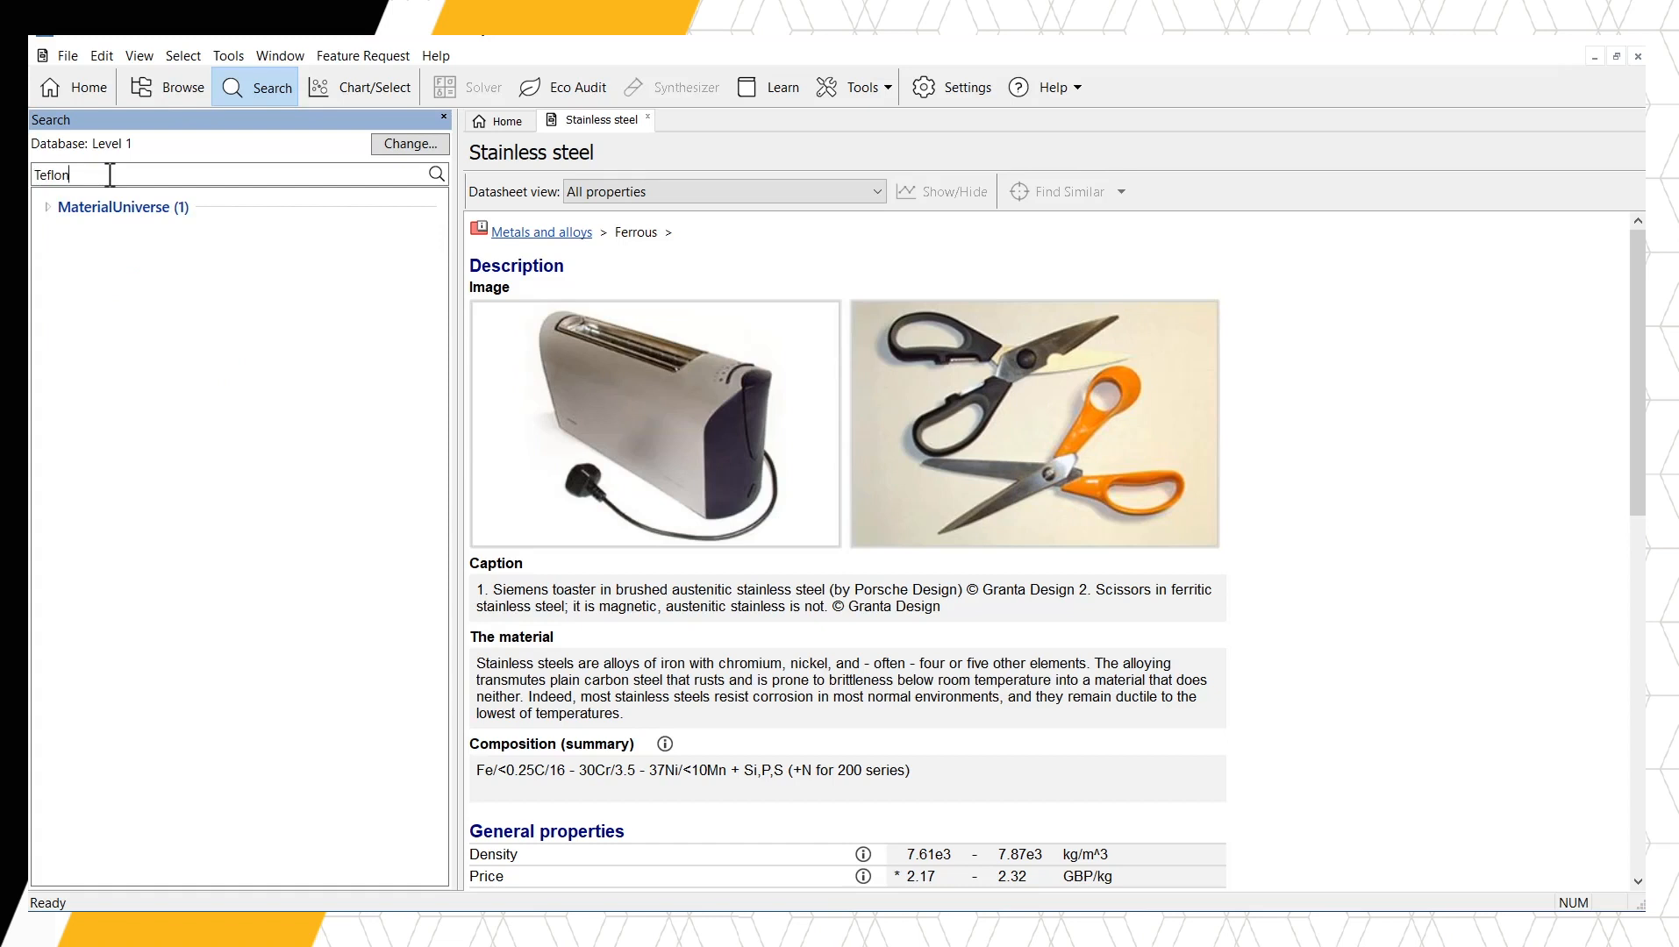
click(48, 207)
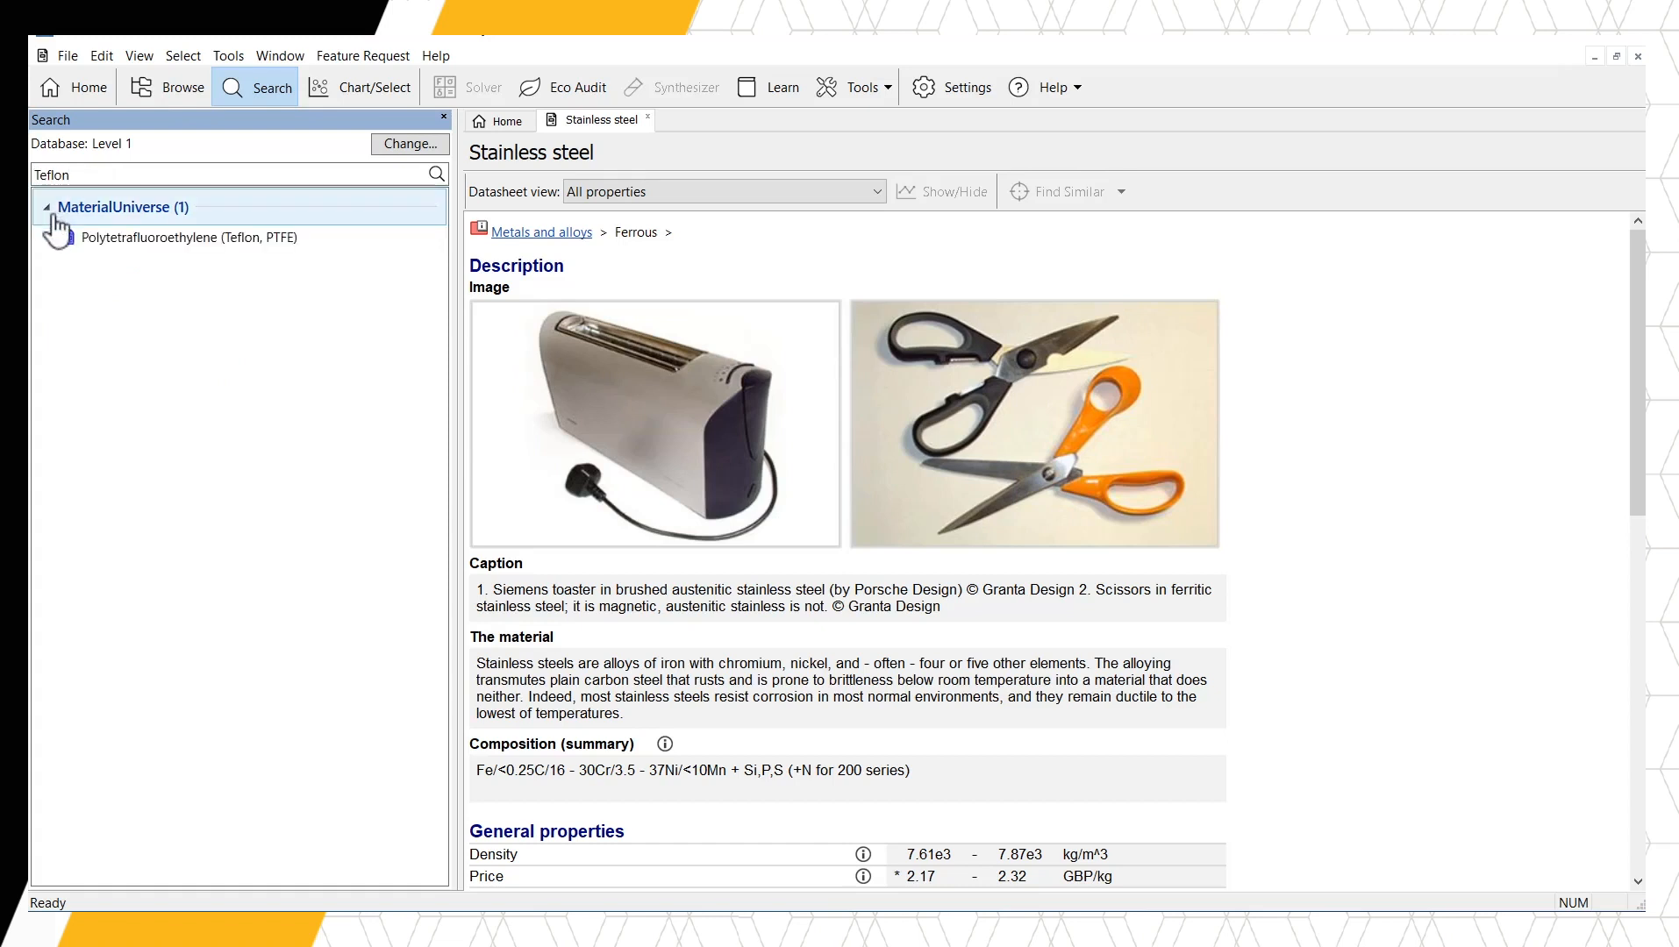
double_click(189, 237)
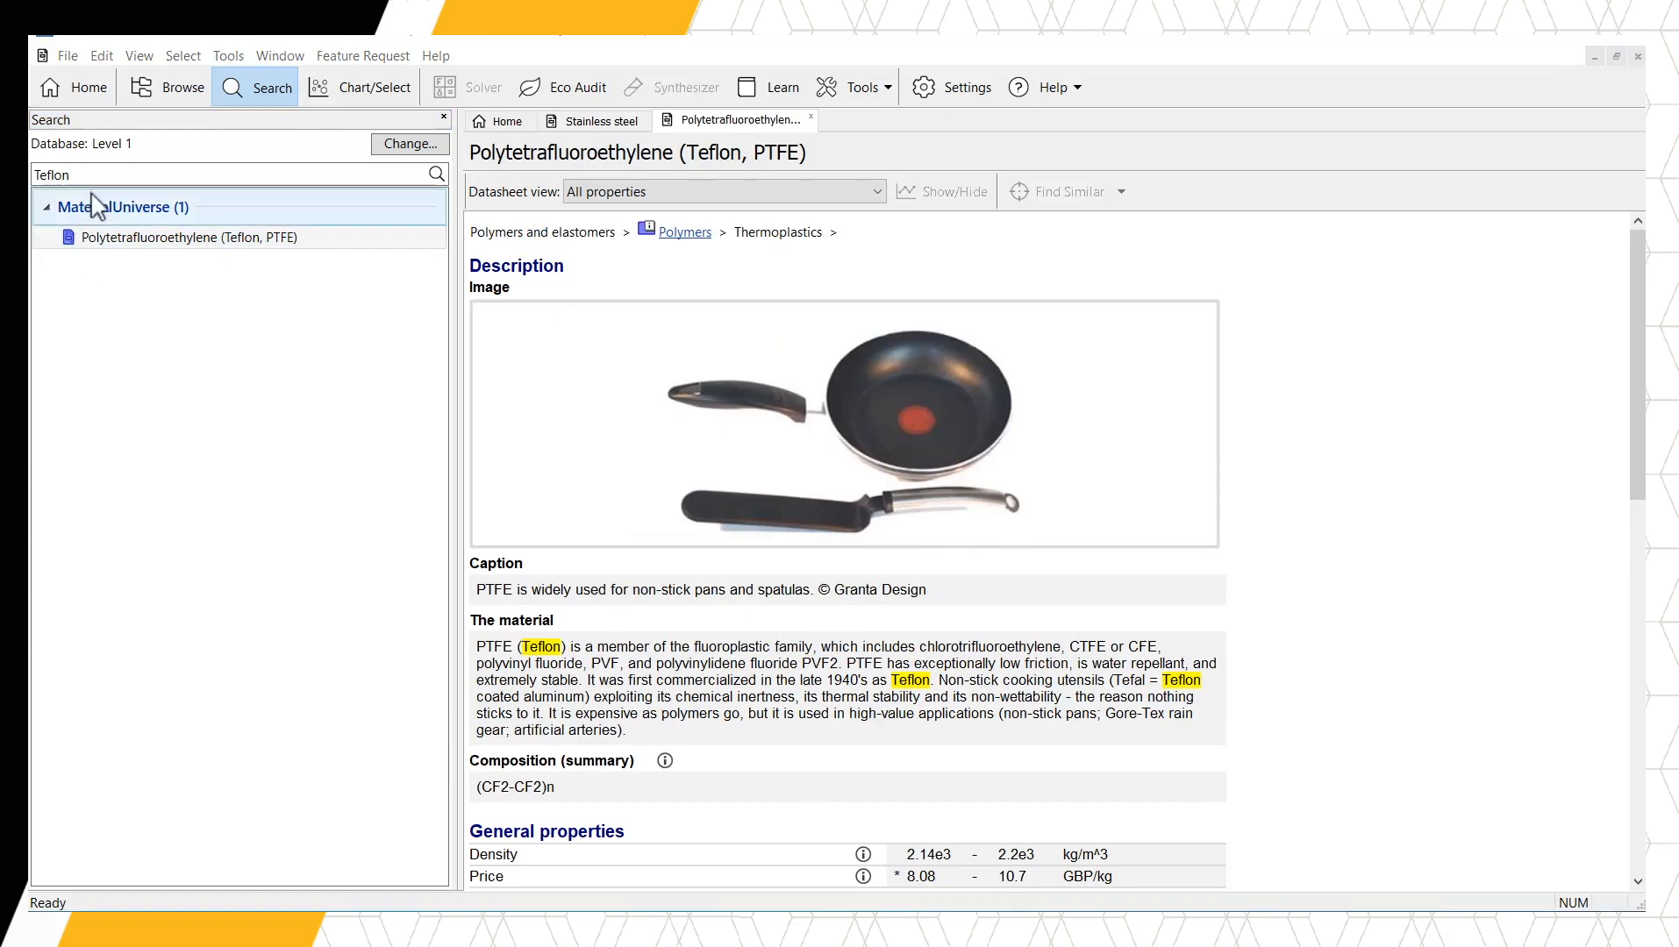
click(51, 173)
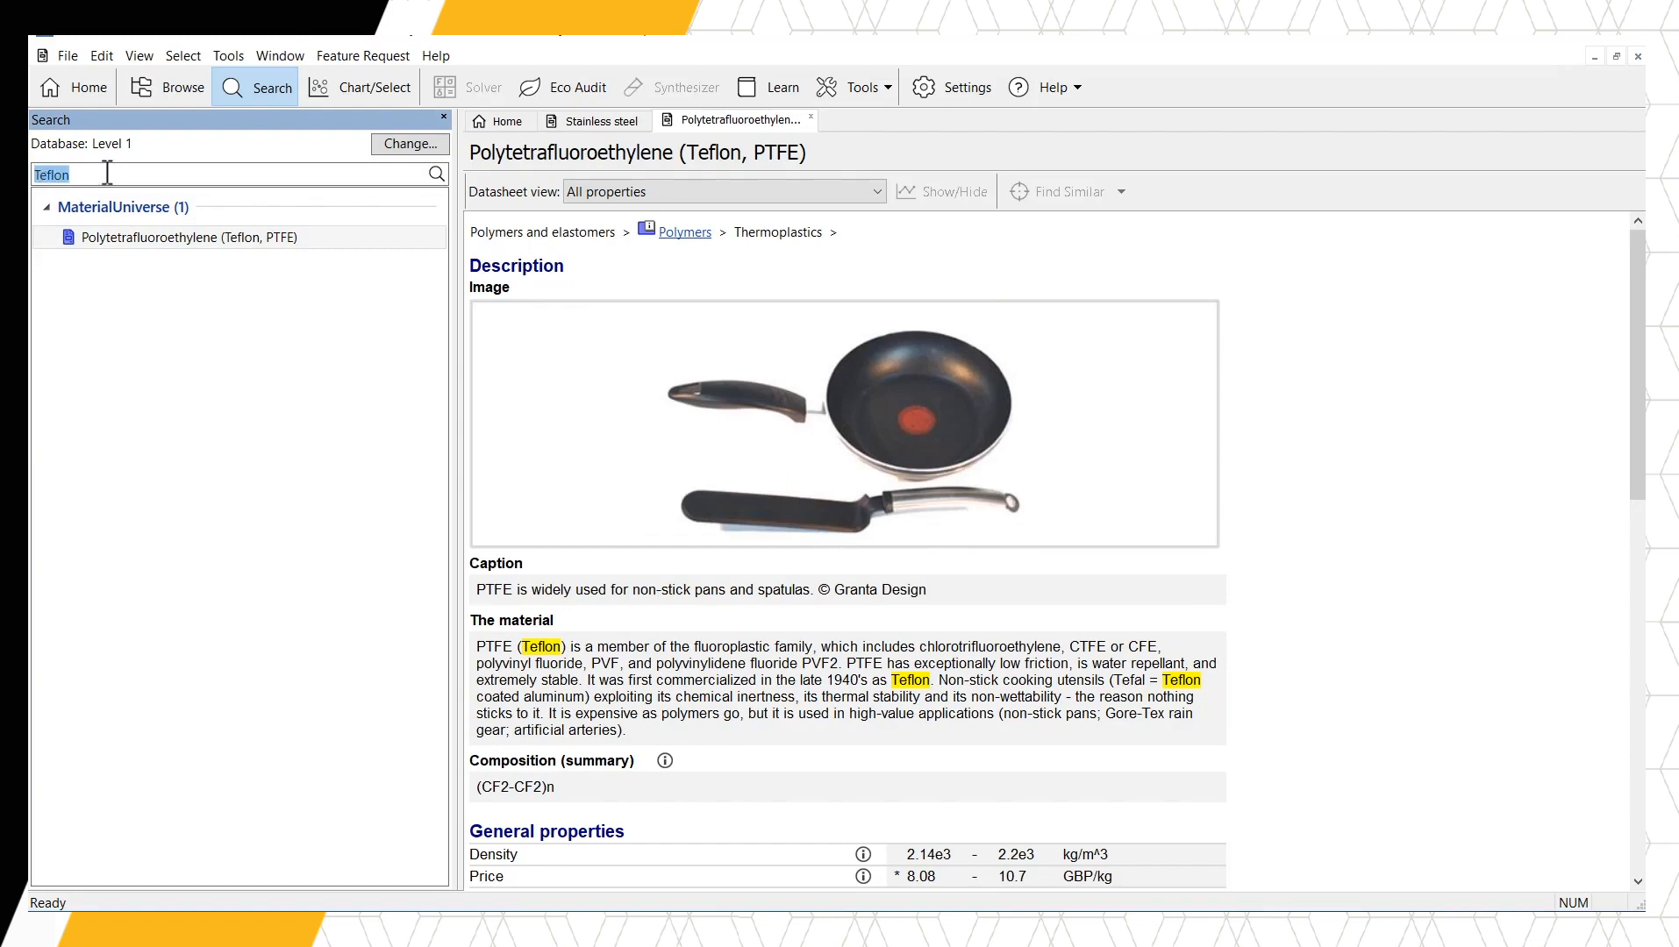
- Search for 'Food' and open the Polyethylene (PE) and Expanded foam molding datasheets
text(Food)
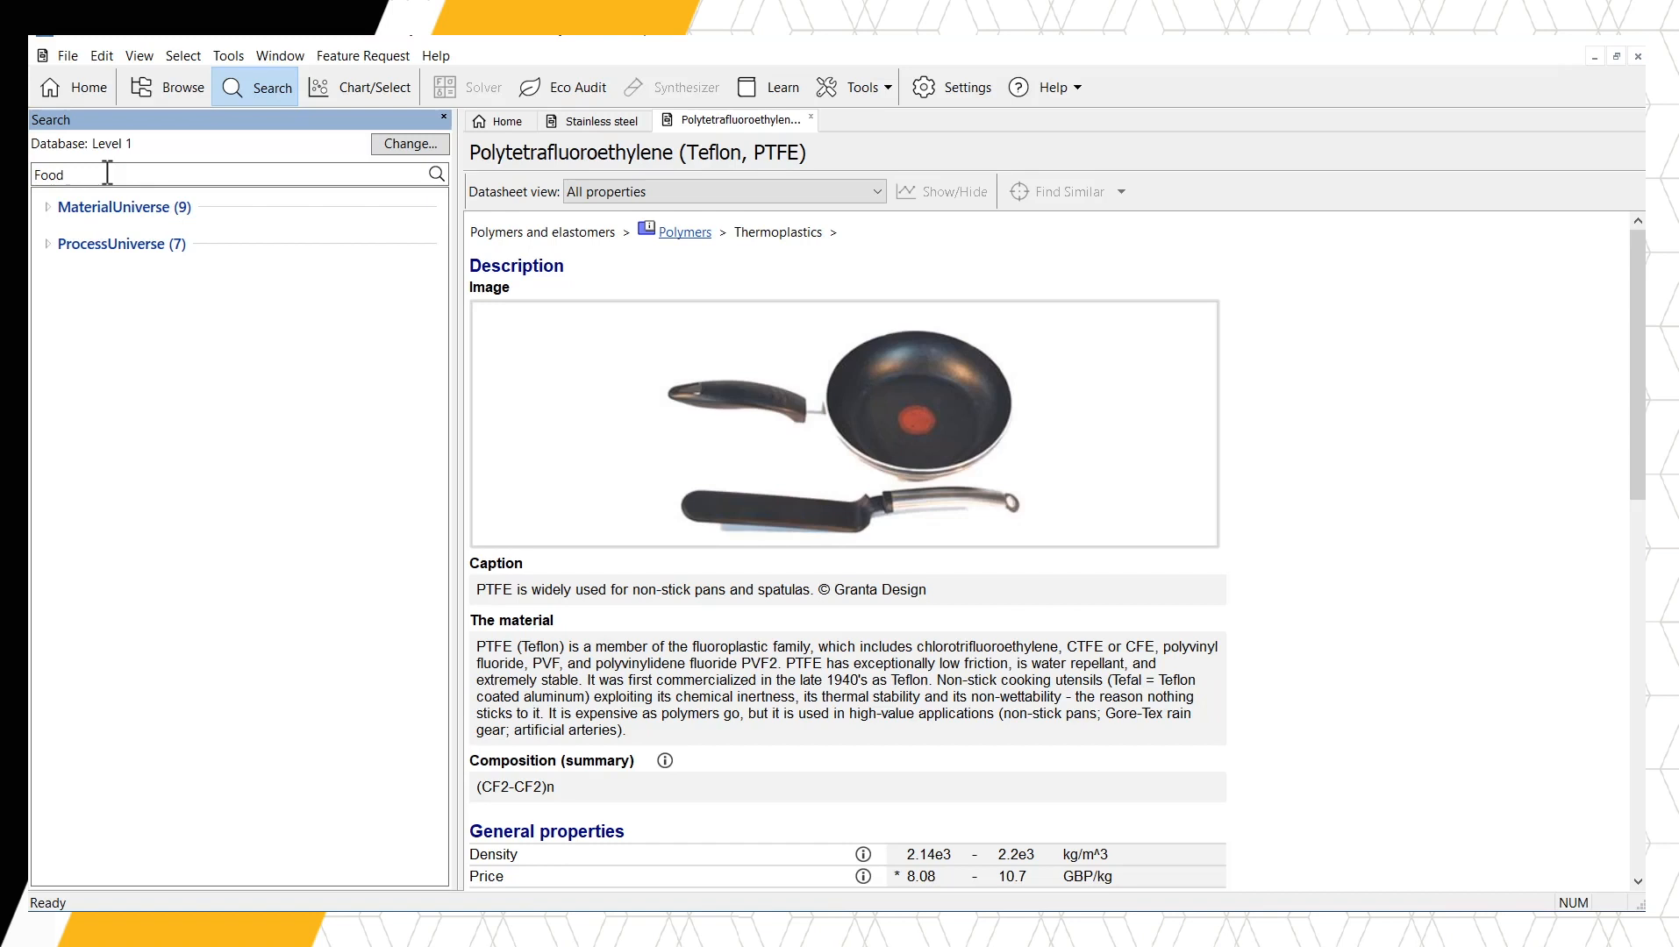
click(48, 207)
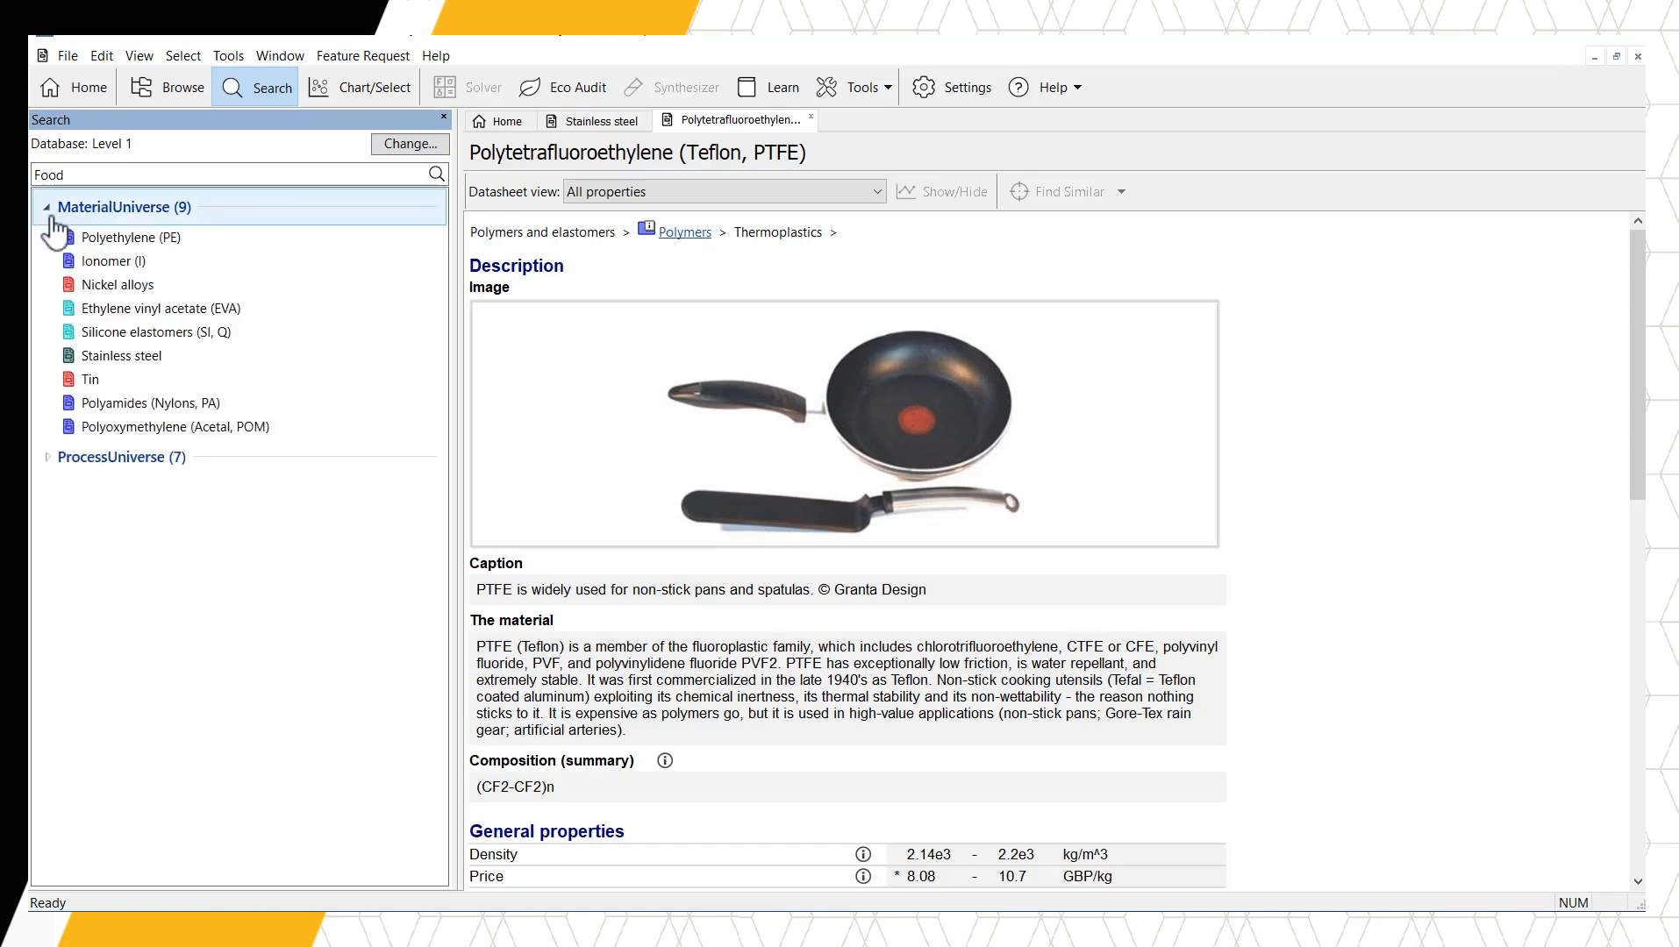
click(130, 237)
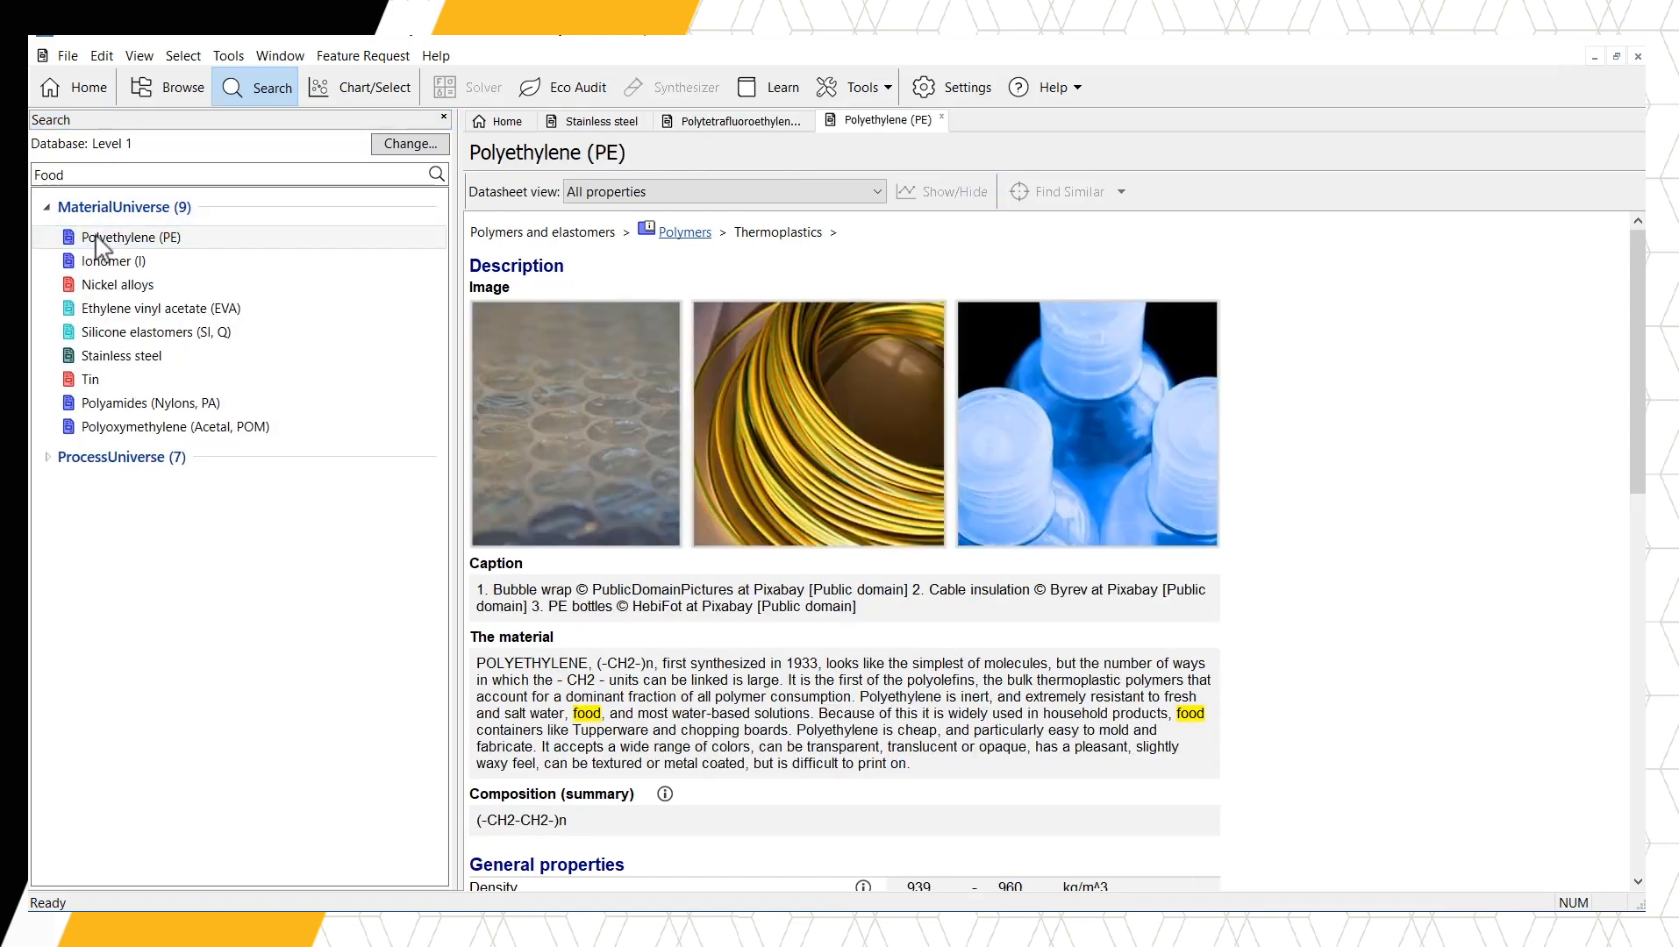
click(47, 458)
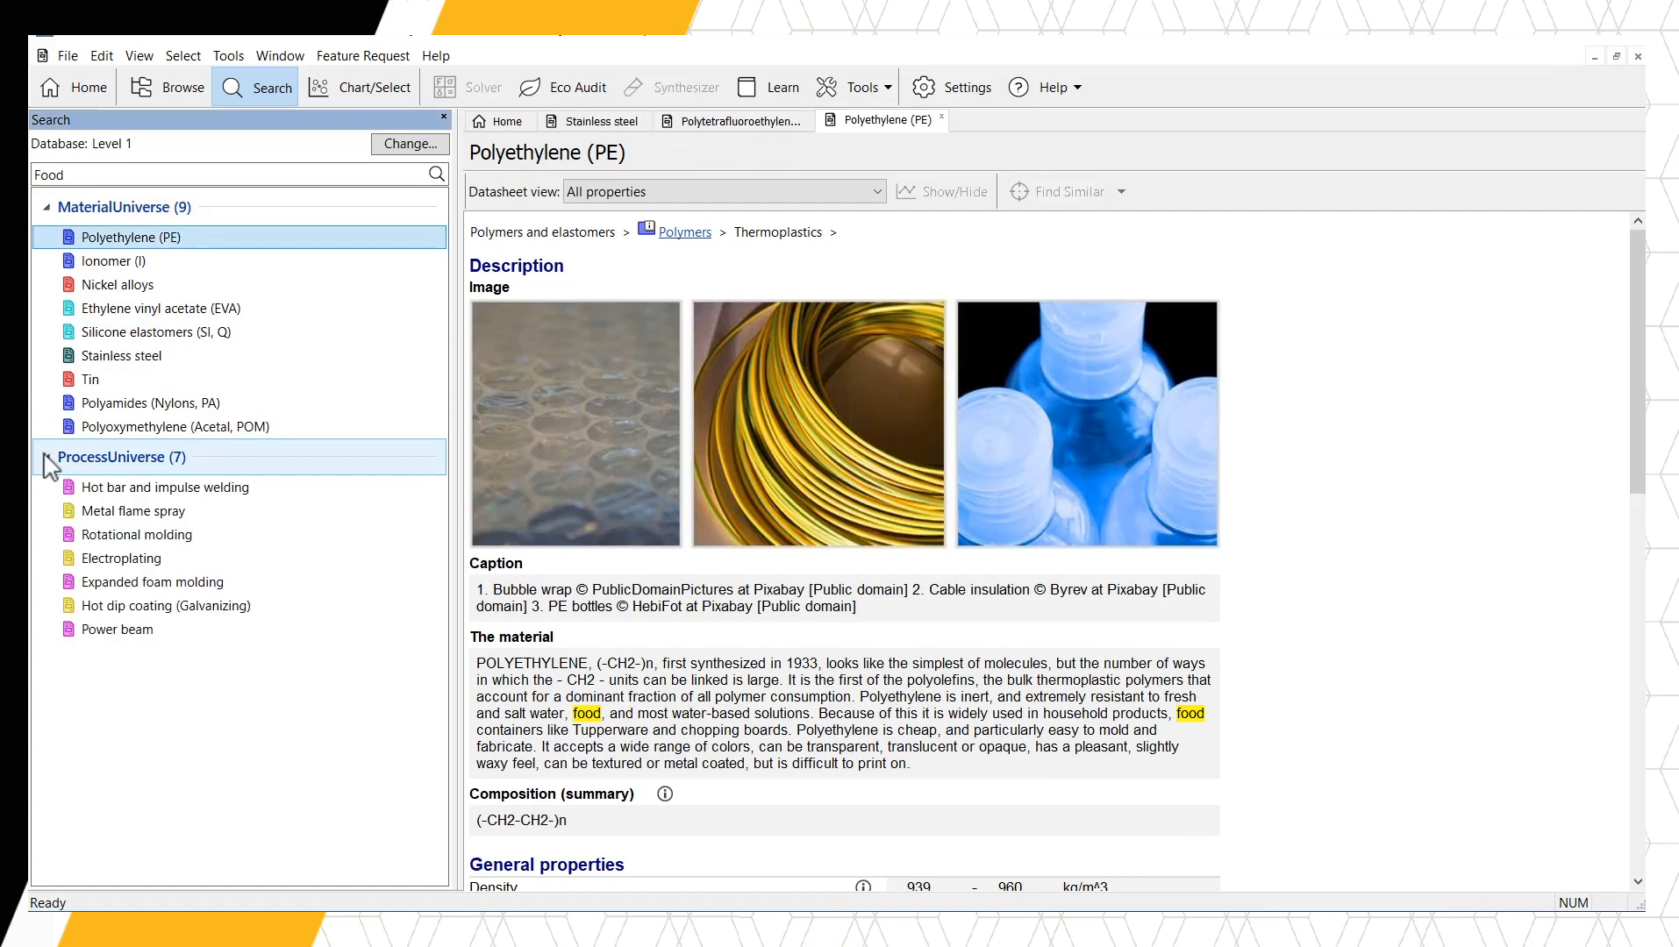
click(153, 581)
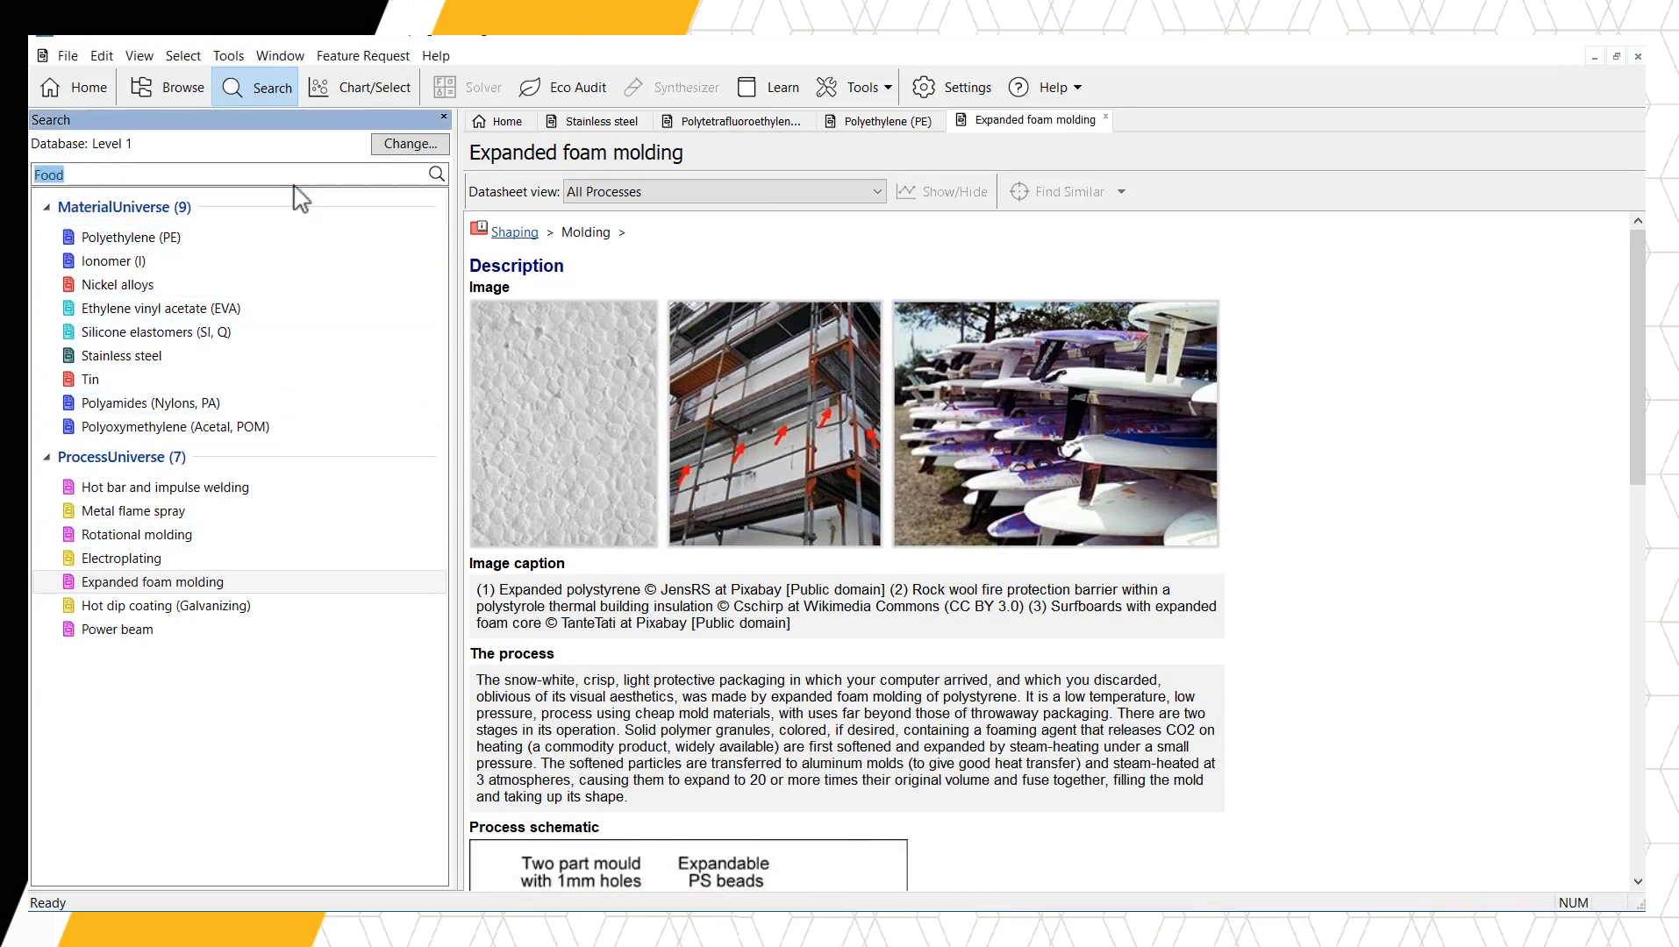
- Replace the search text with the query 'drink NOT food'
click(215, 174)
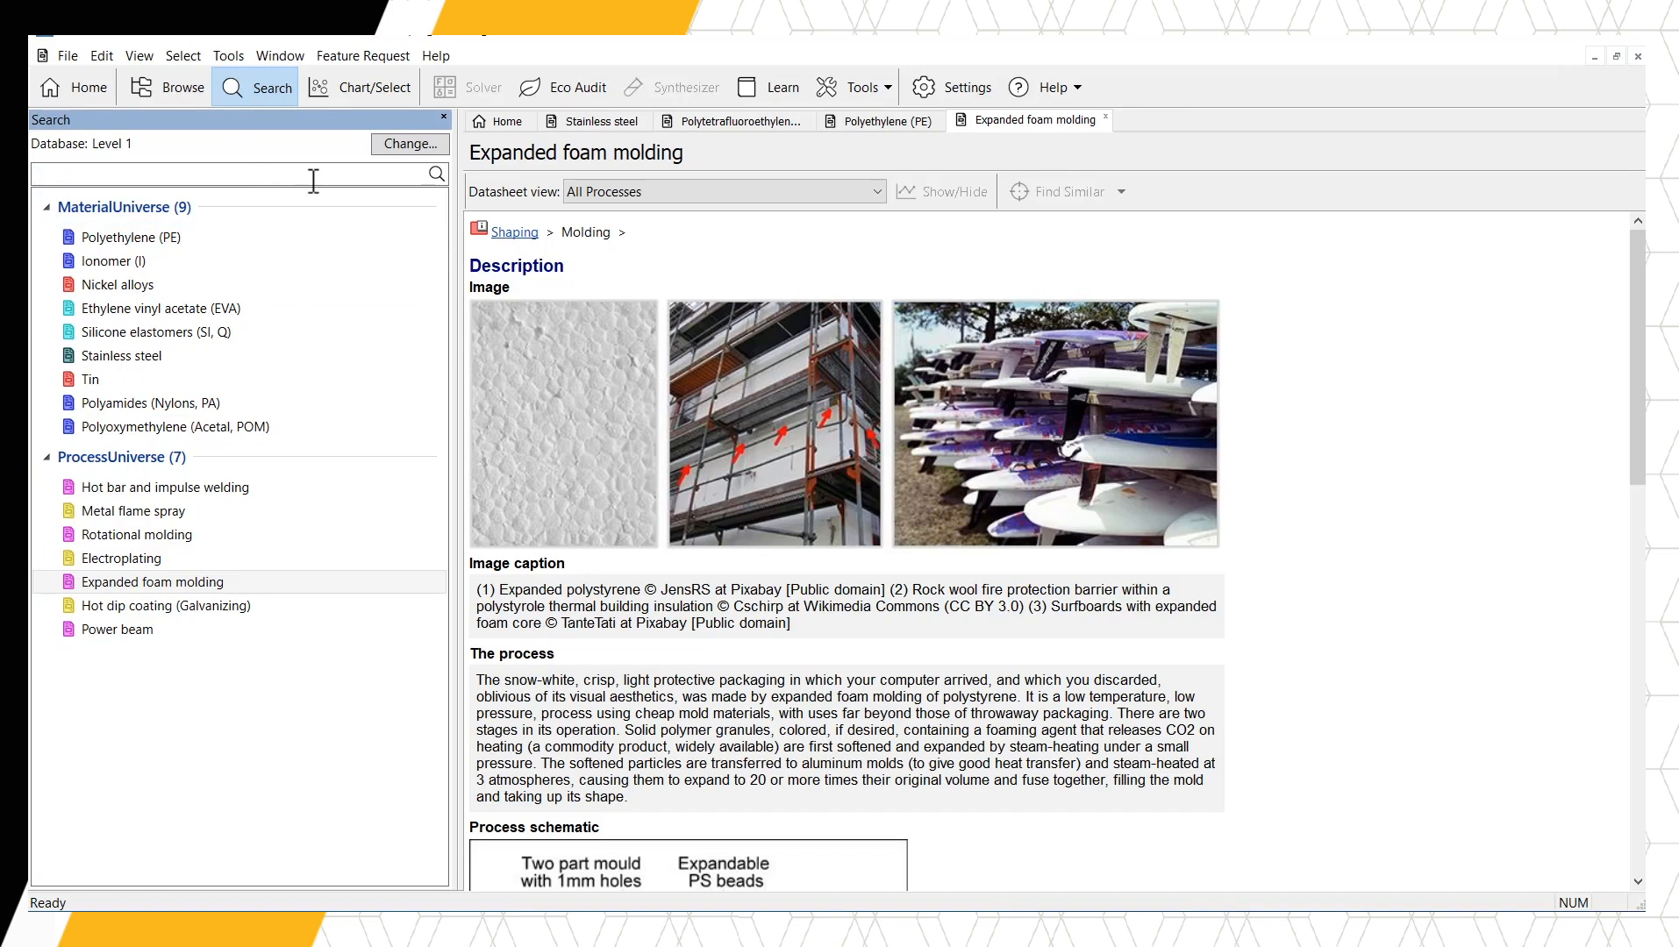
text(drink NOT f)
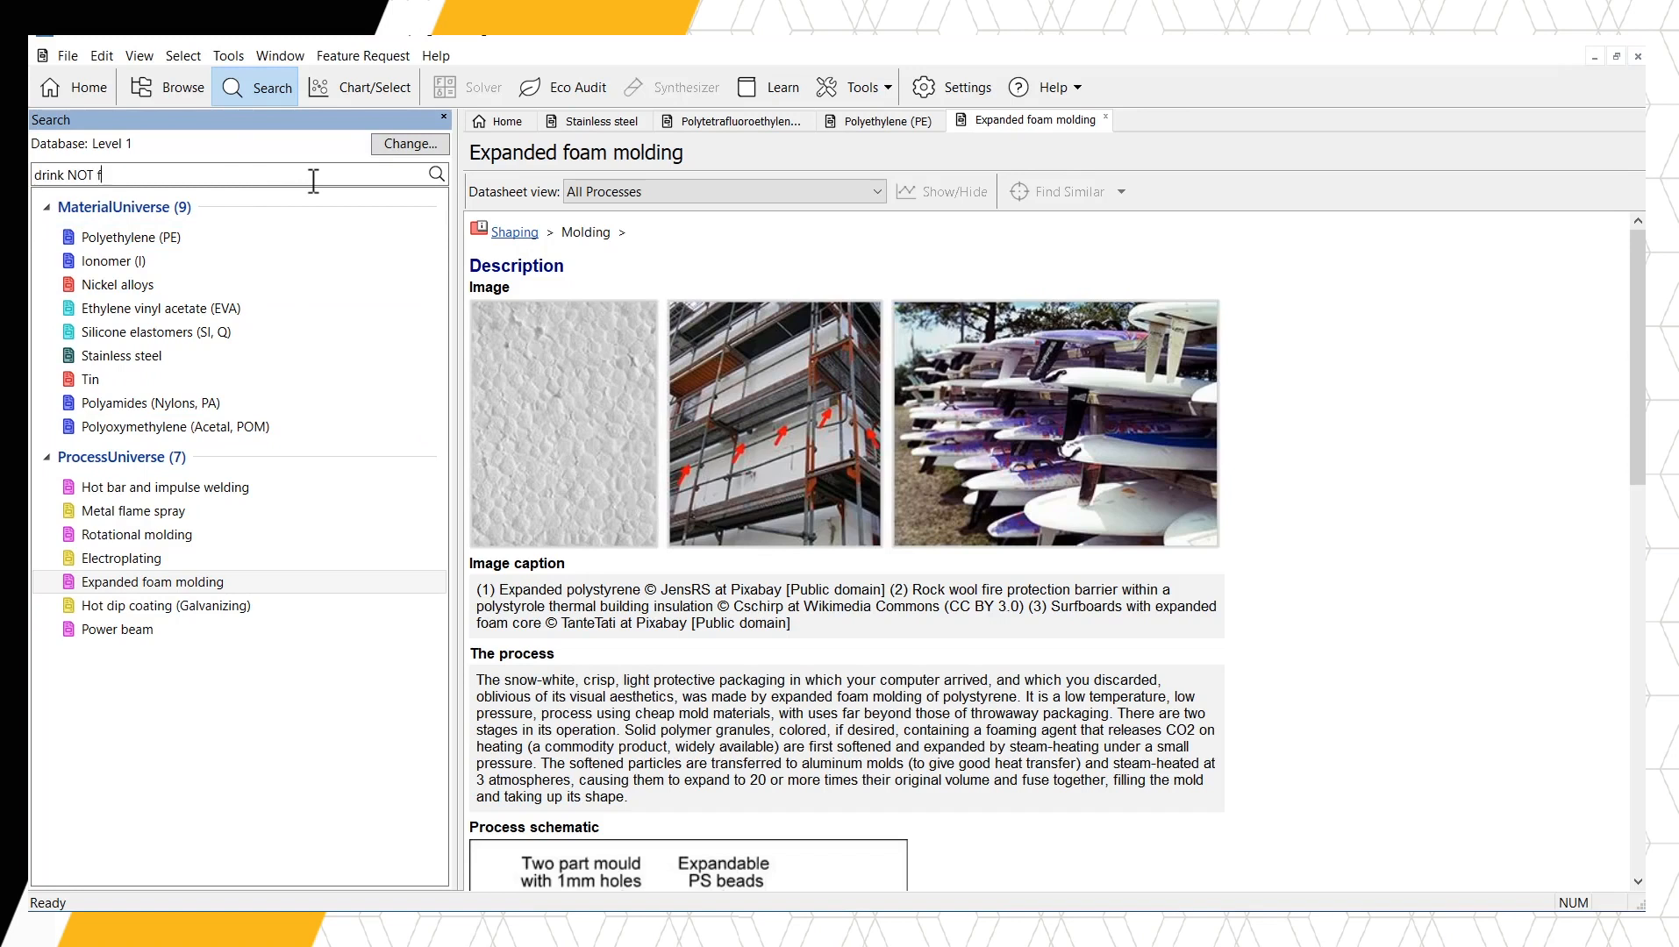
text(ood)
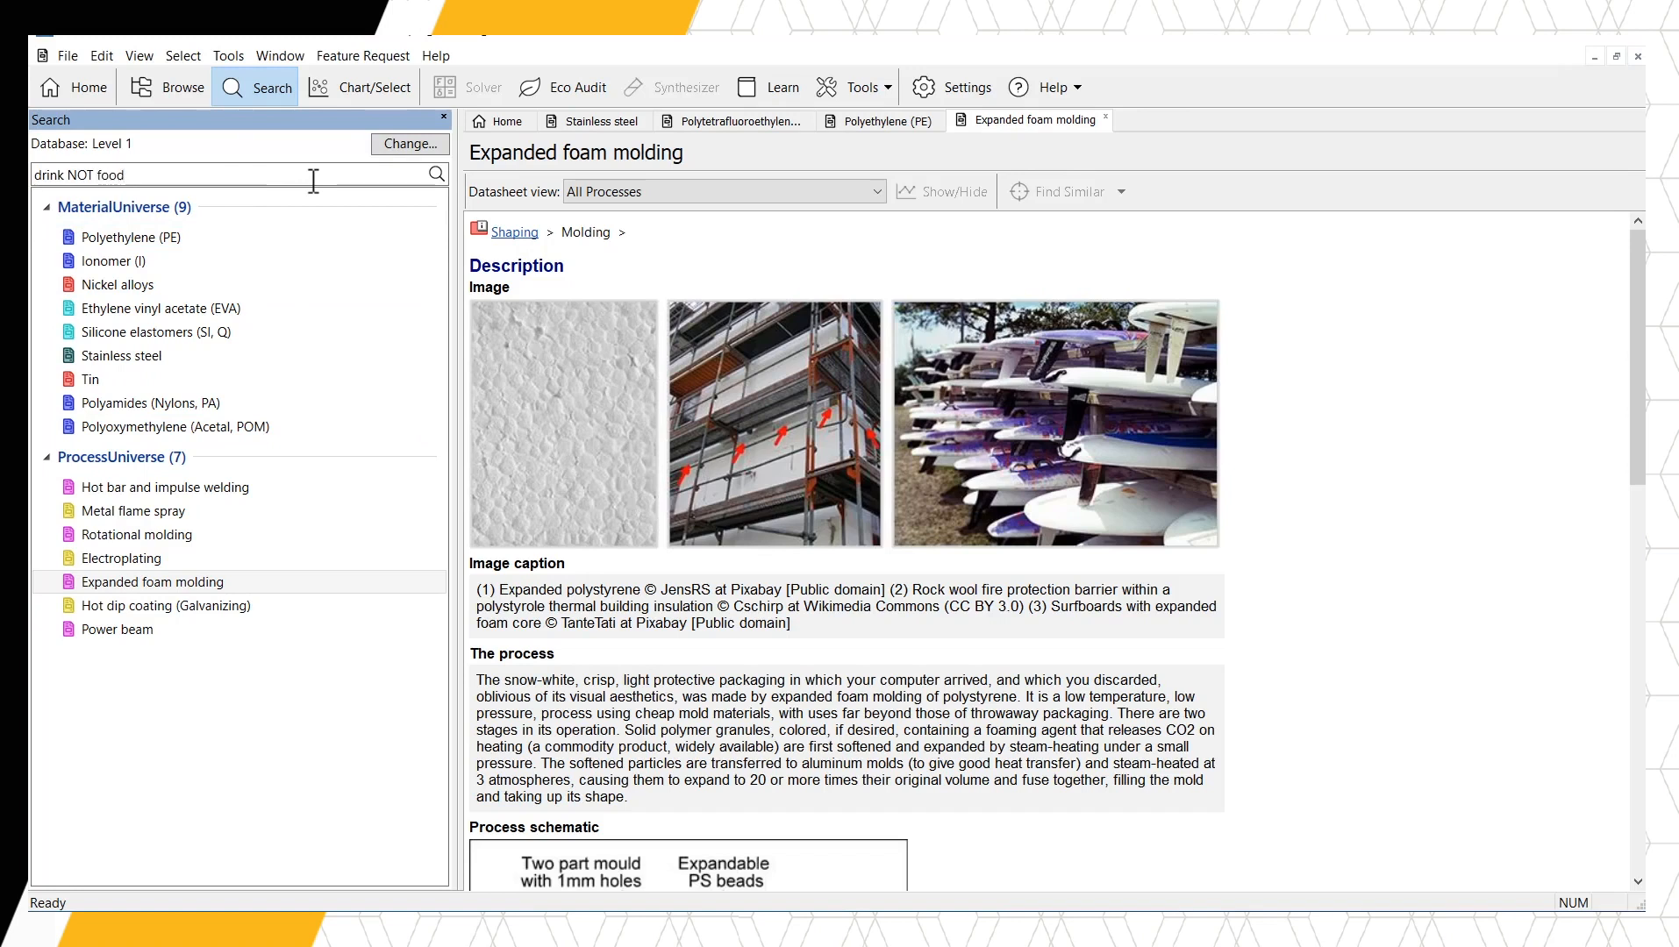